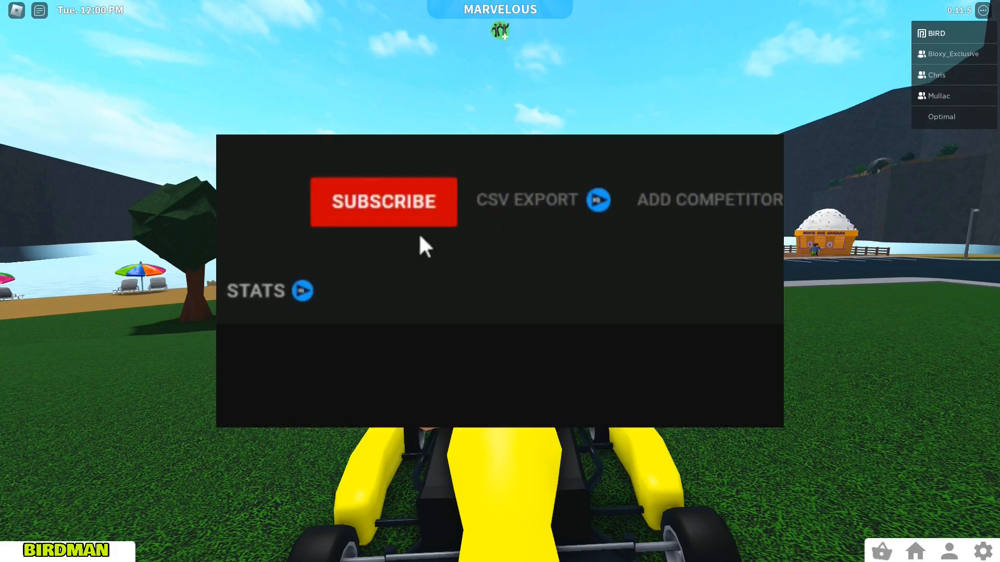
Step: Bring up the Join New Neighborhood offer from the yellow go-kart in Roblox
left_click(384, 202)
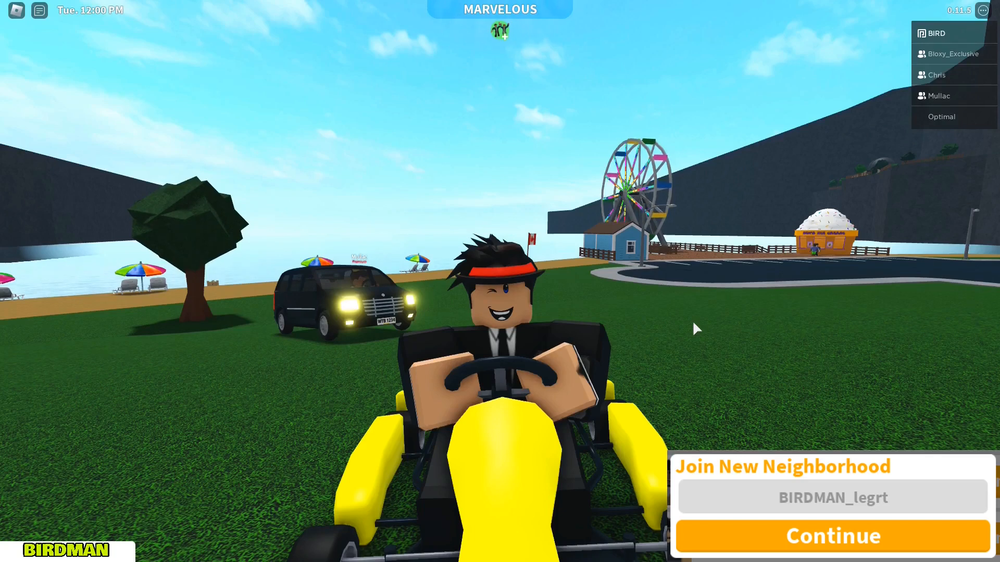
Step: Switch to the Twitter thread showing the developer's Thanksgiving reply
left_click(832, 535)
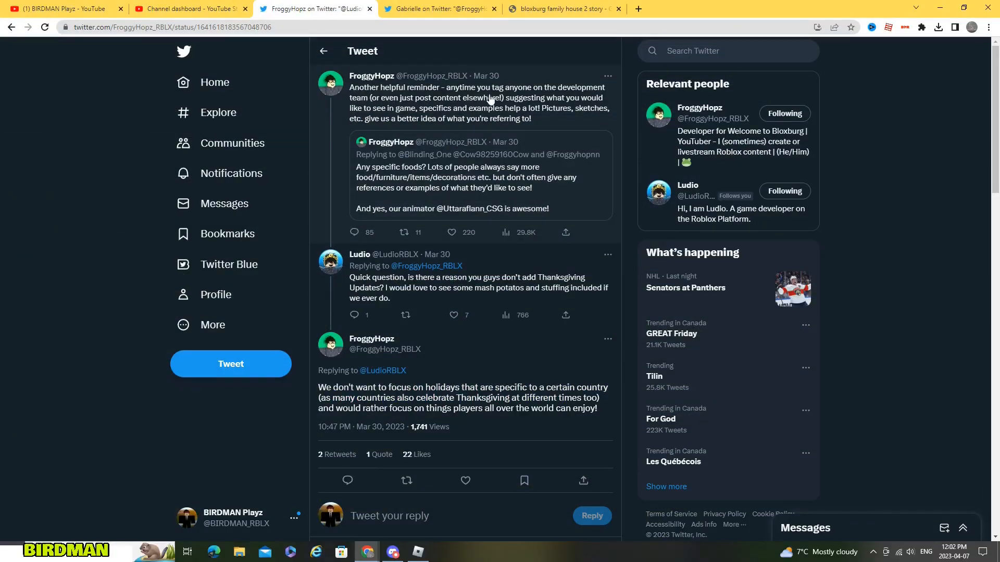
mouse_move(483, 103)
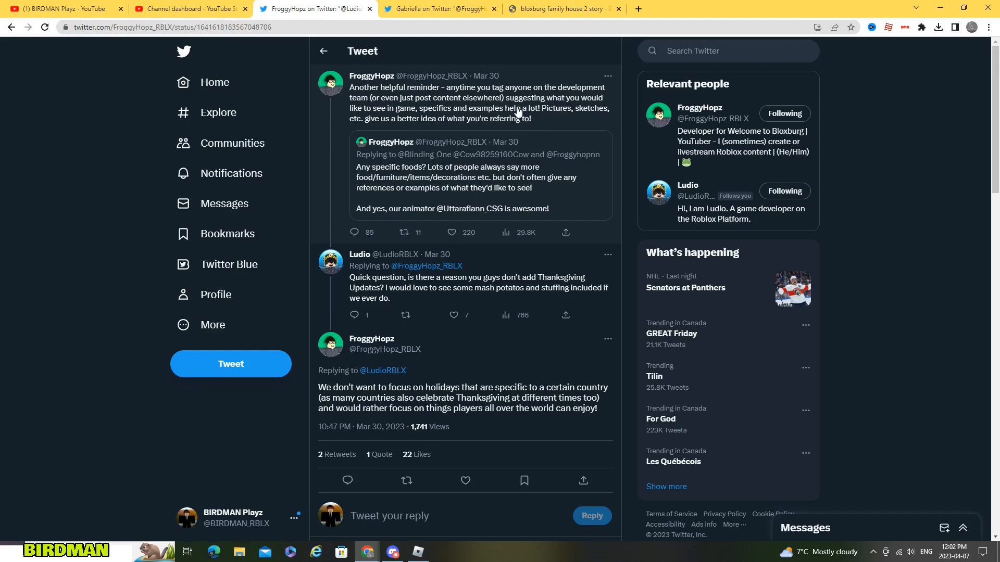
mouse_move(368, 133)
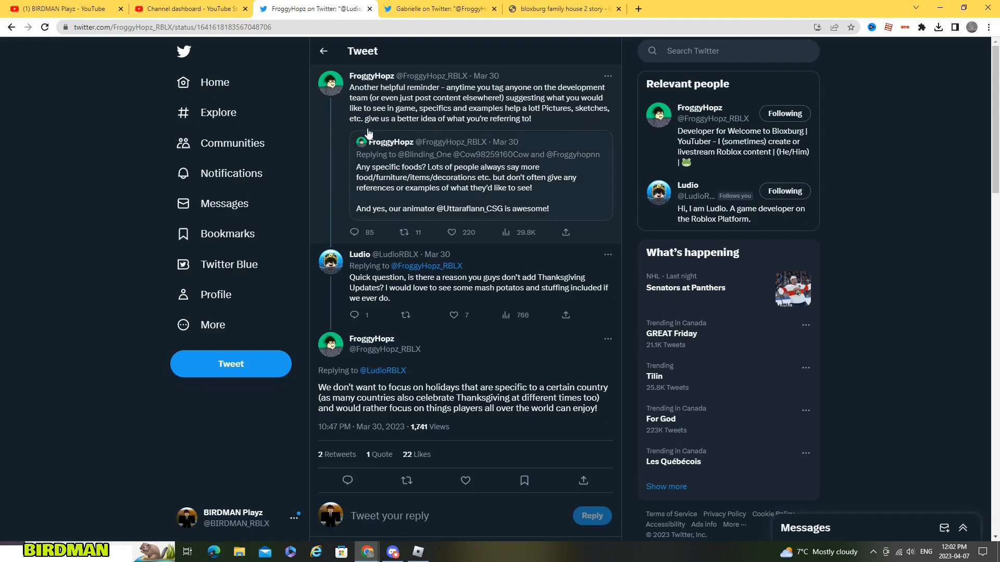
mouse_move(484, 130)
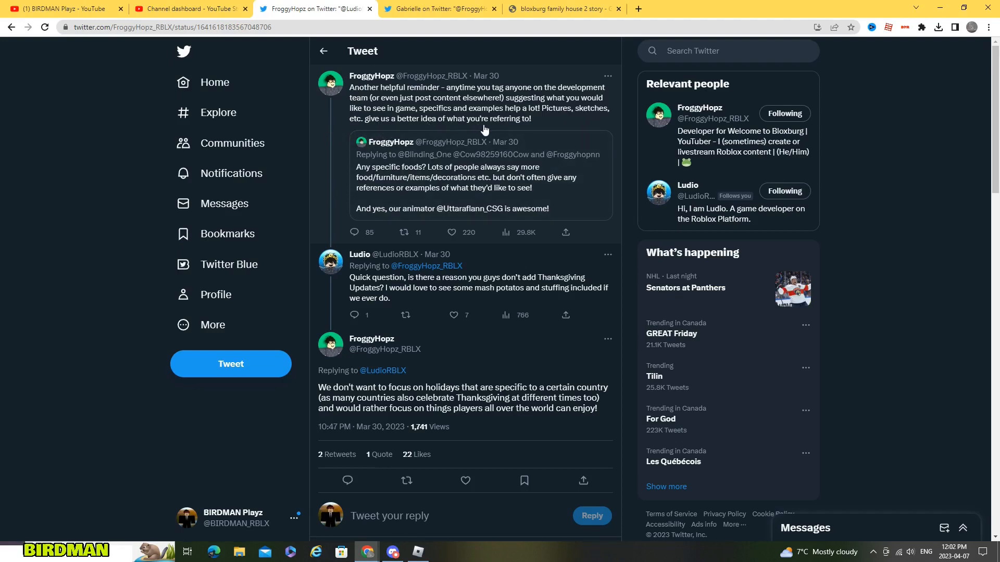
mouse_move(349, 298)
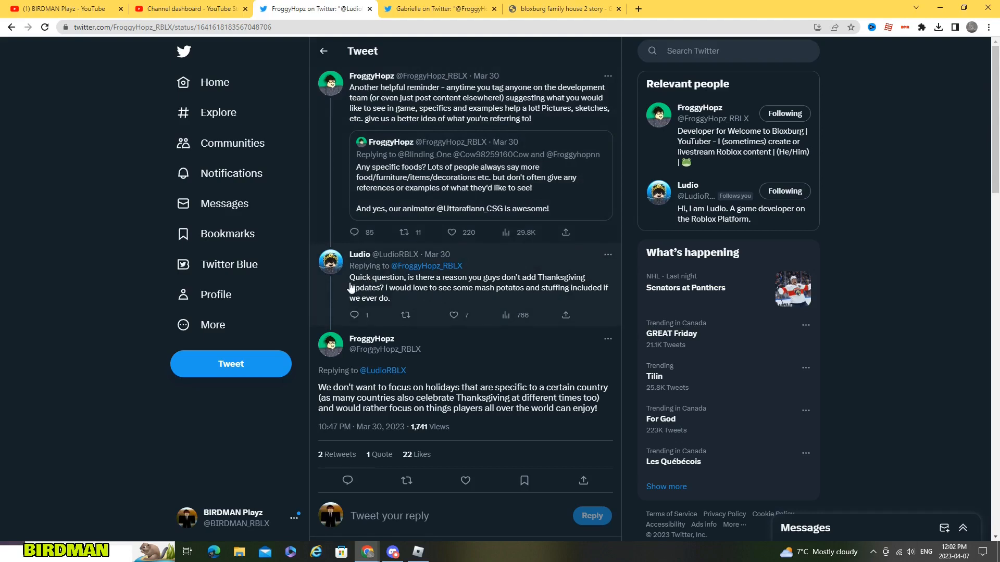
mouse_move(468, 280)
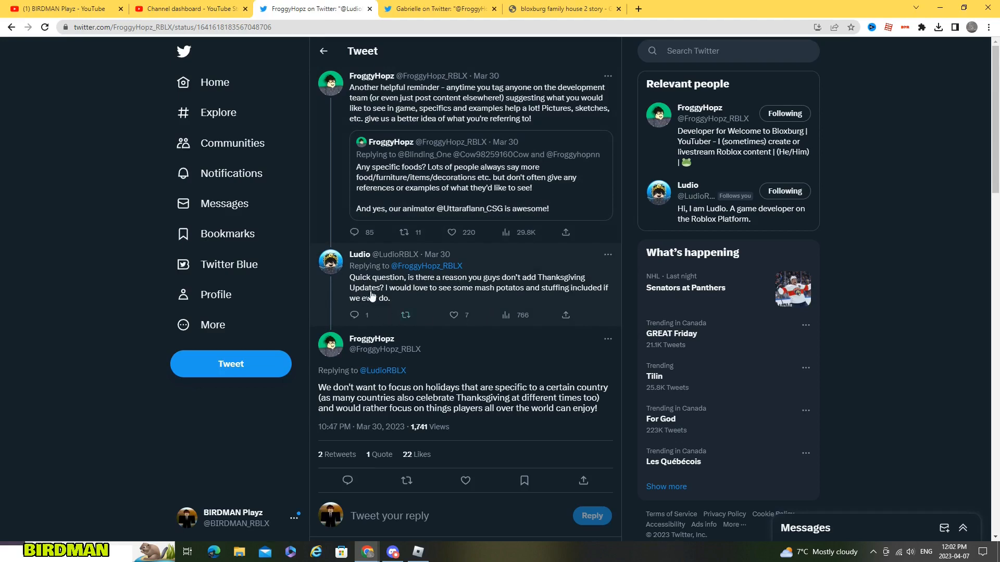
mouse_move(524, 292)
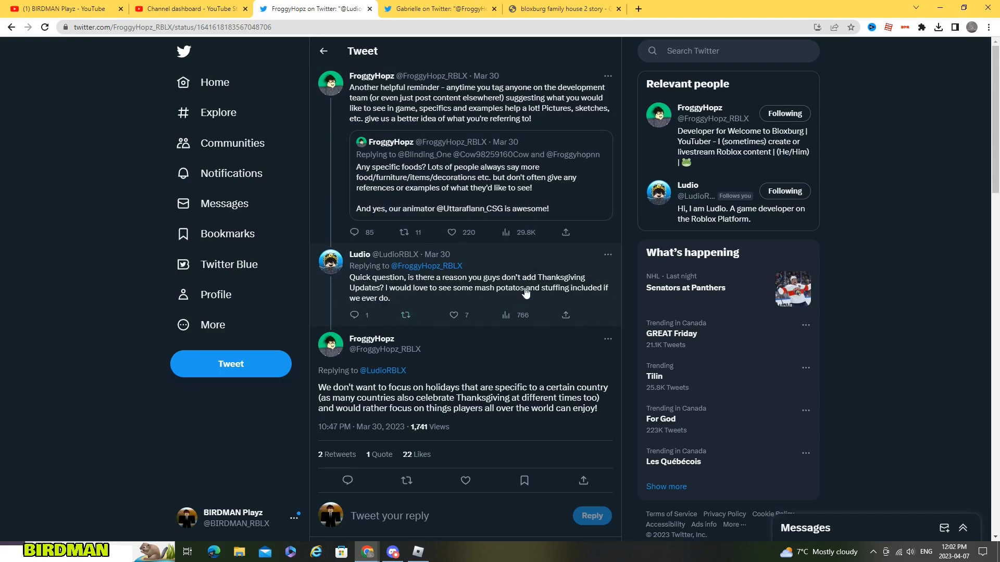
mouse_move(363, 305)
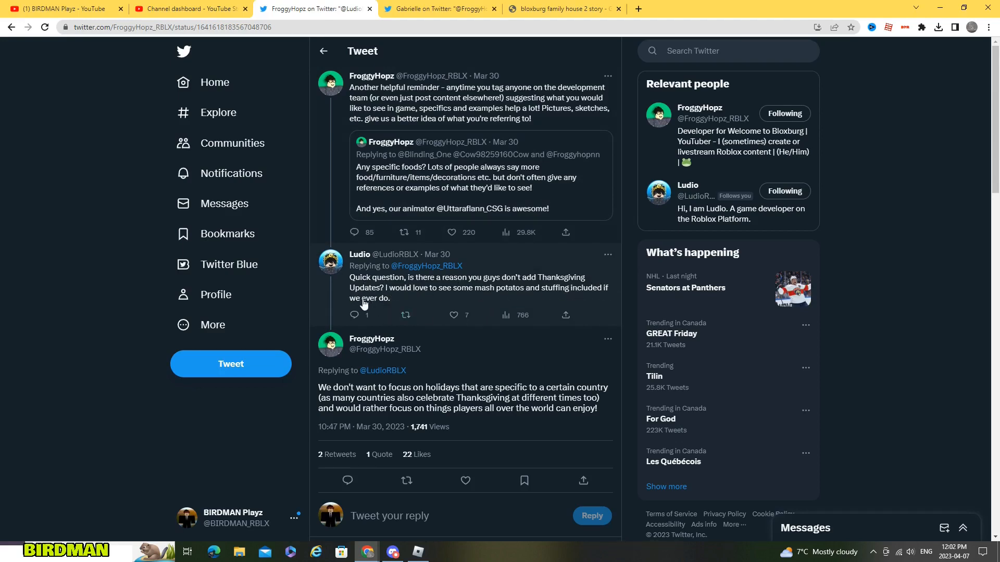
Step: Highlight text in the country-specific holidays reply, then open the 'On the same note' follow-up
scroll("down", 3)
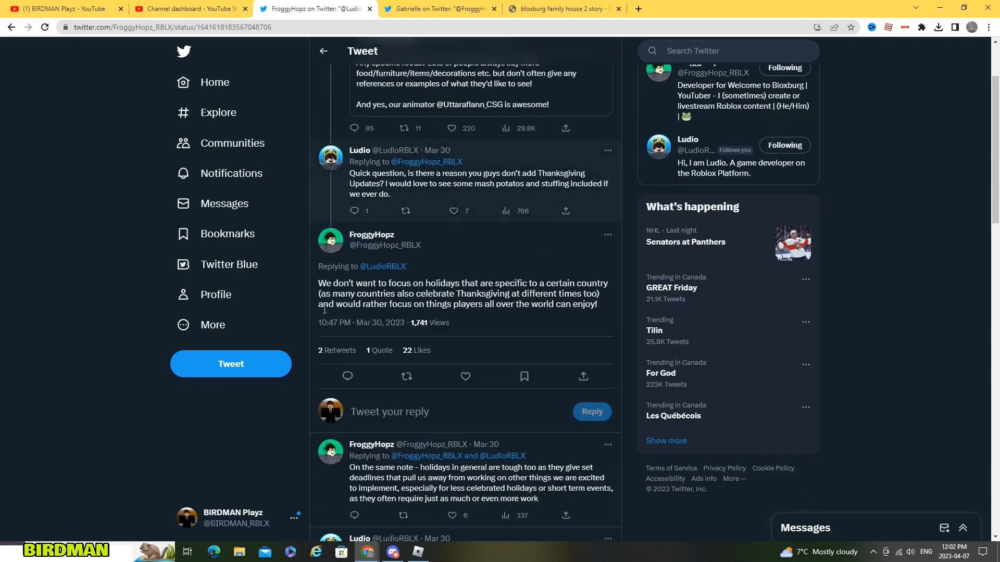
double_click(334, 282)
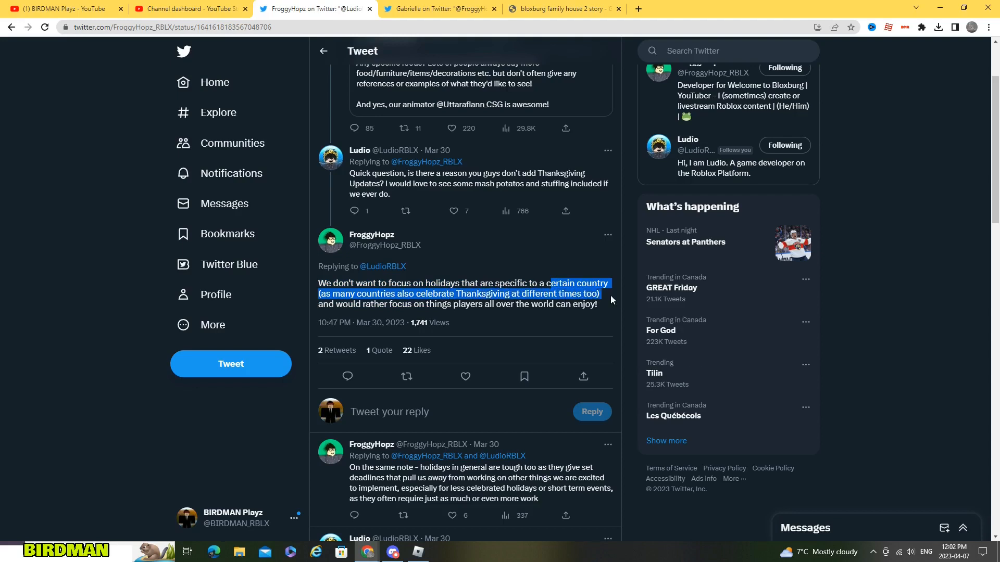
mouse_move(344, 309)
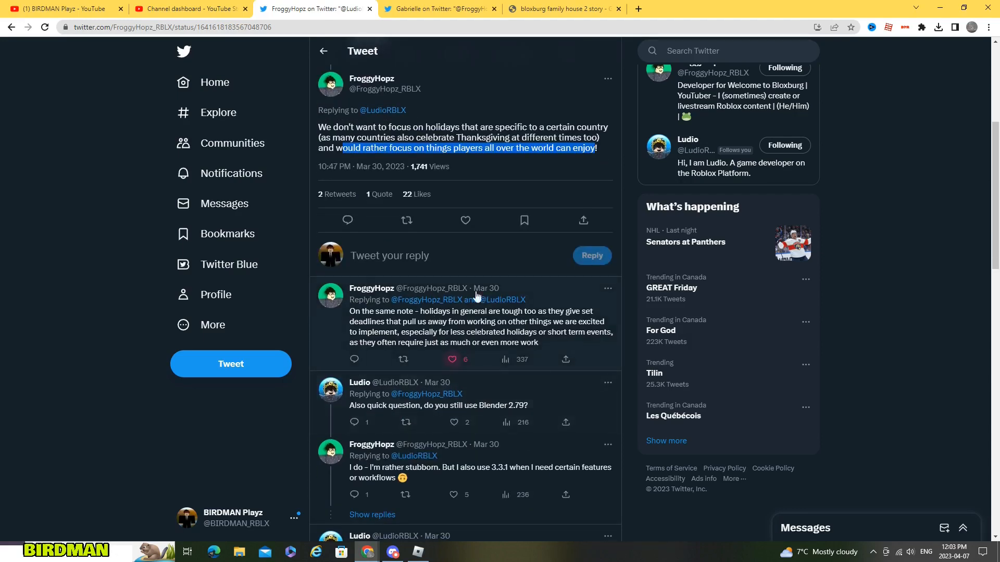
left_click(446, 321)
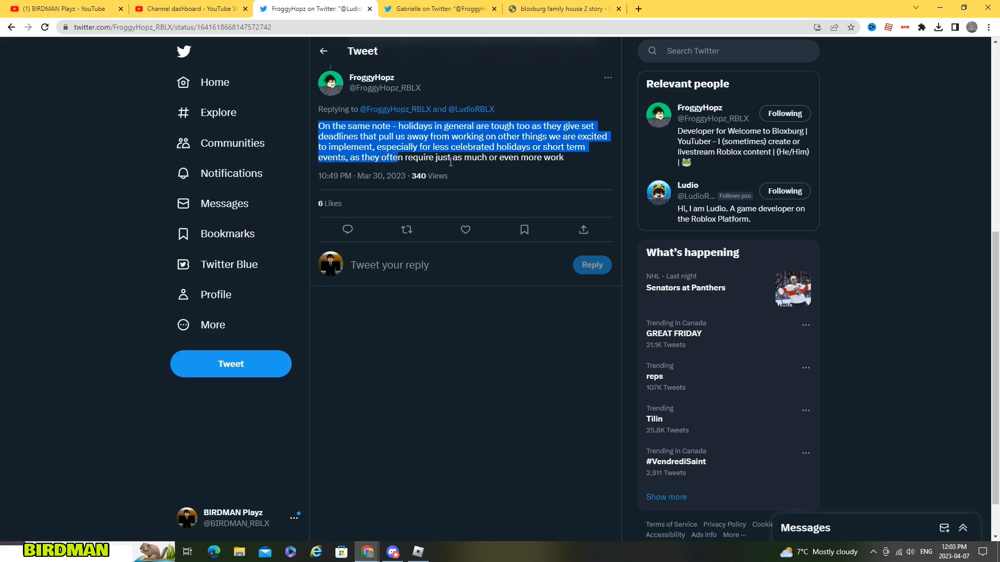
Step: Go back to the Thanksgiving reply and scroll to the New Years and cultural-holidays replies
left_click(538, 157)
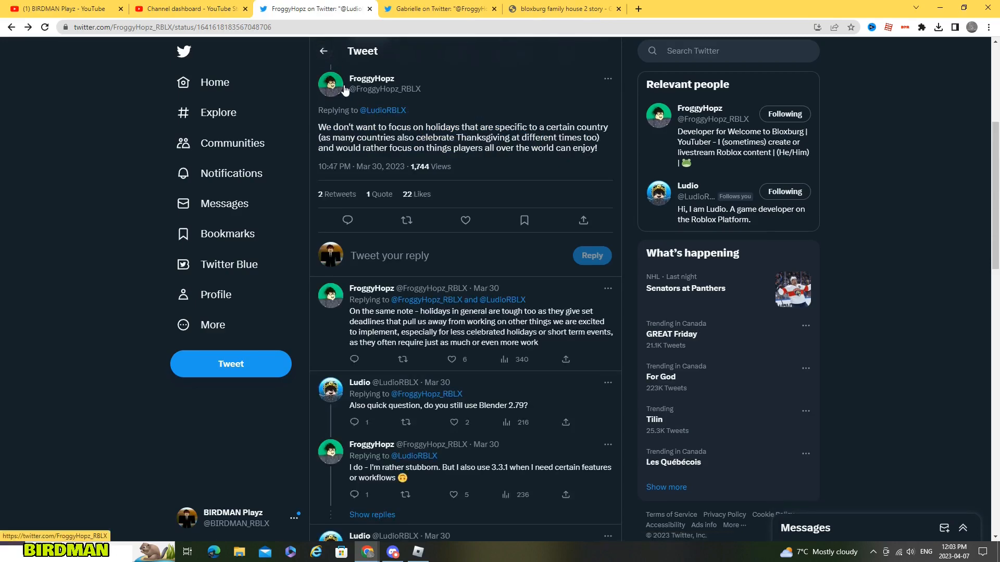
scroll("down", 3)
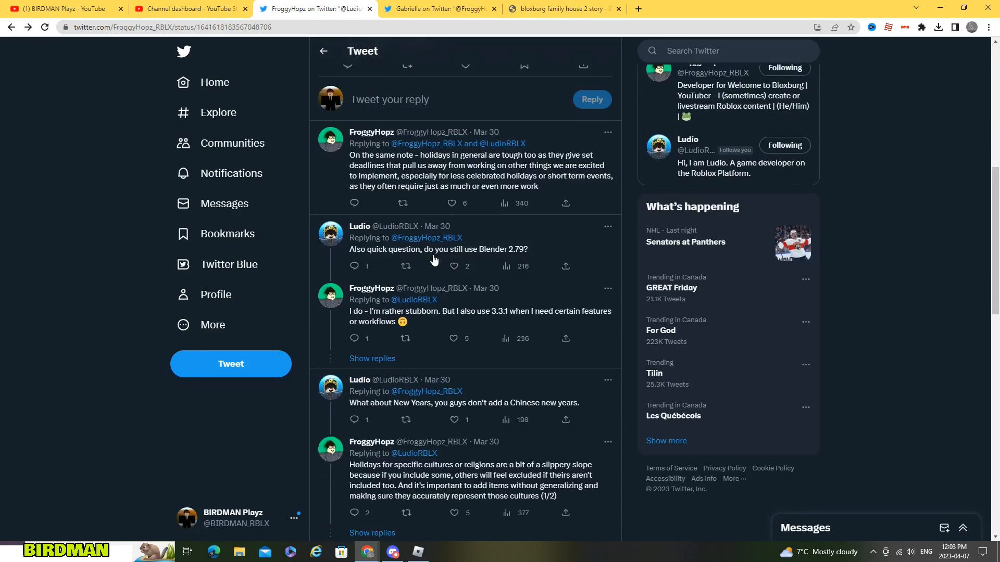
mouse_move(436, 250)
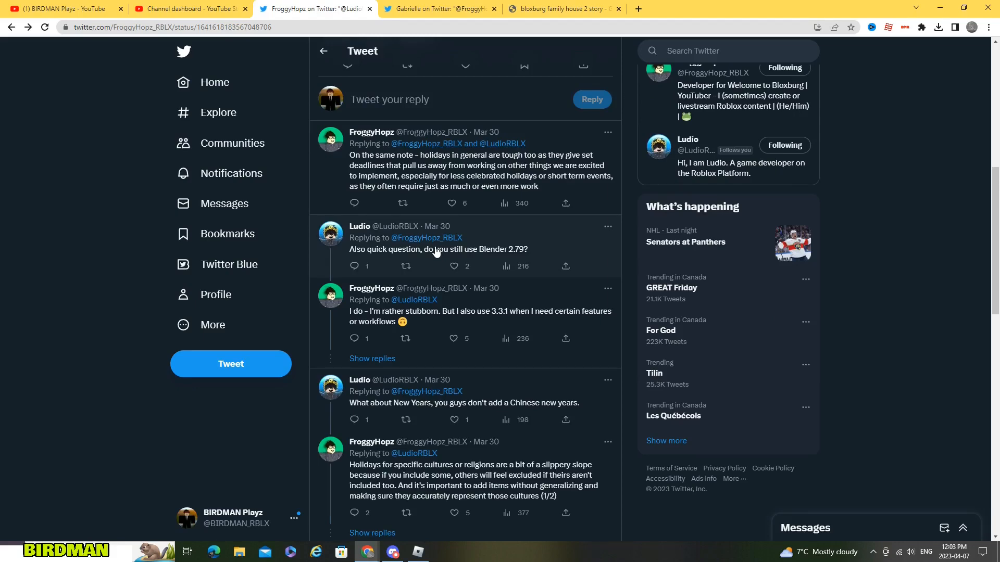
scroll("down", 3)
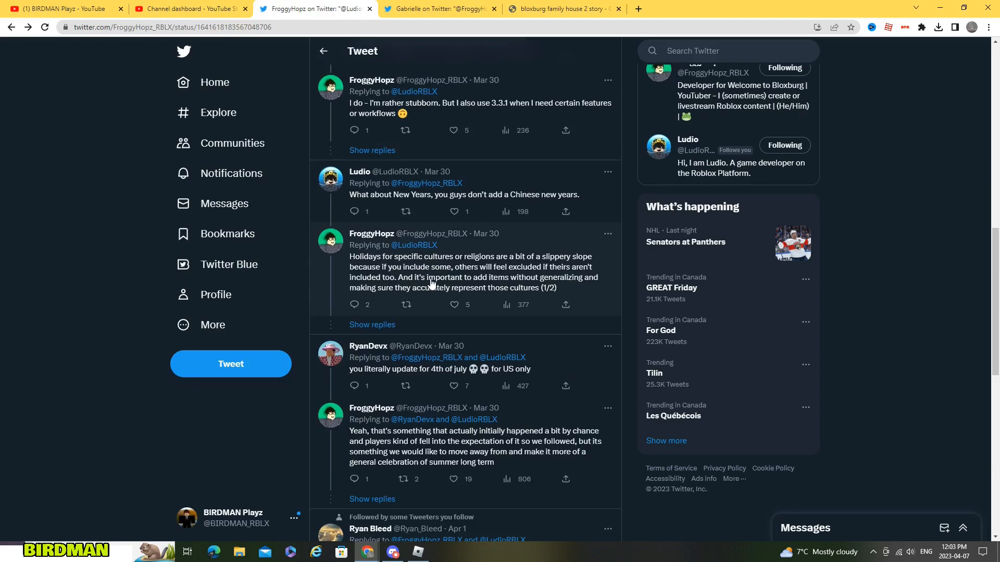
Step: Open the 'Holidays for specific cultures or religions' reply and read both parts
left_click(446, 271)
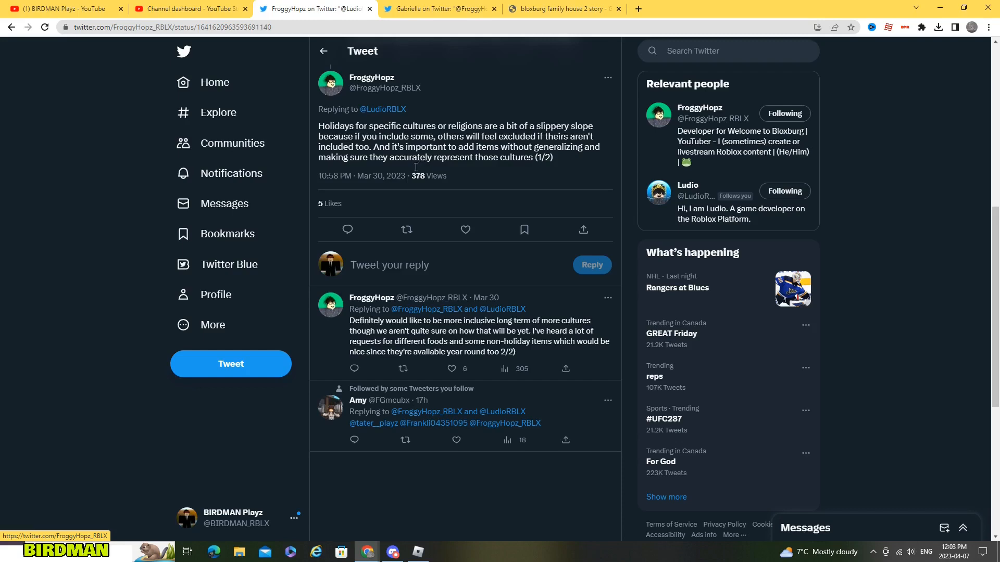
mouse_move(456, 195)
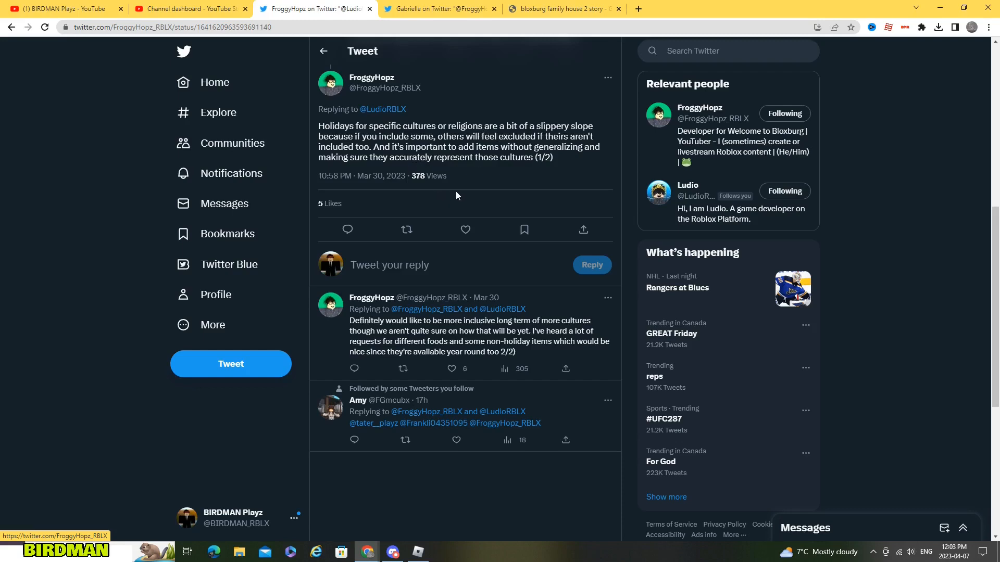
mouse_move(478, 182)
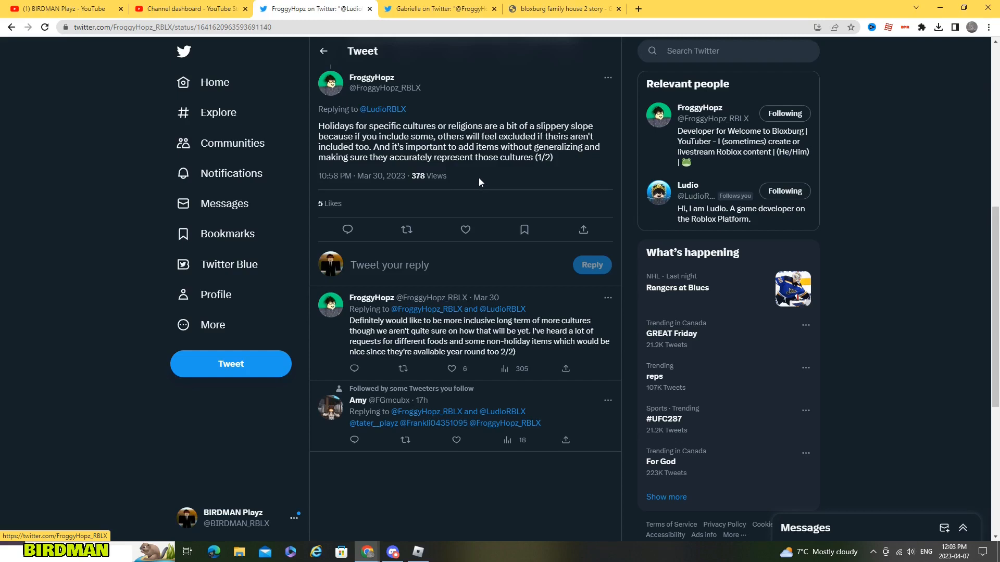
mouse_move(446, 86)
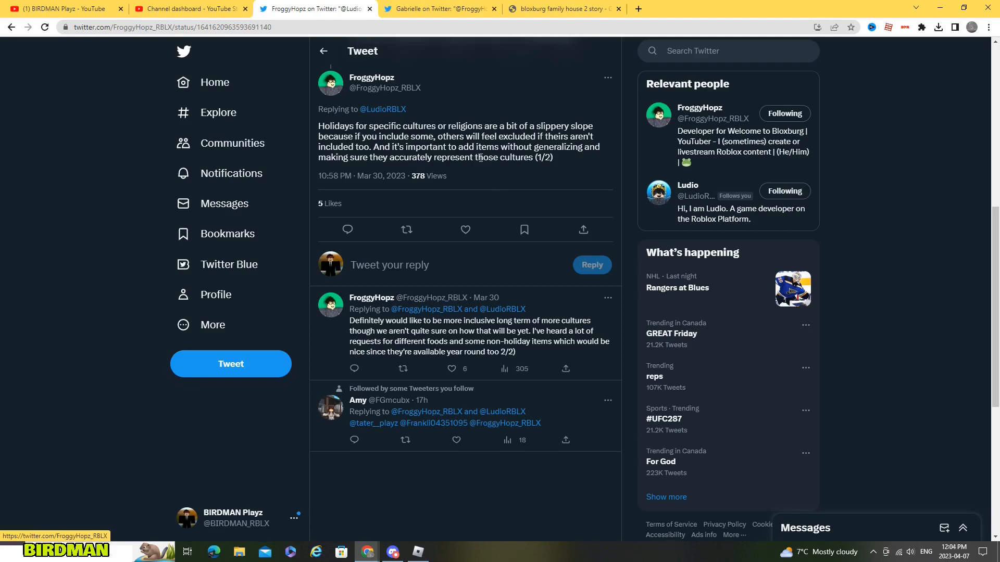
mouse_move(465, 194)
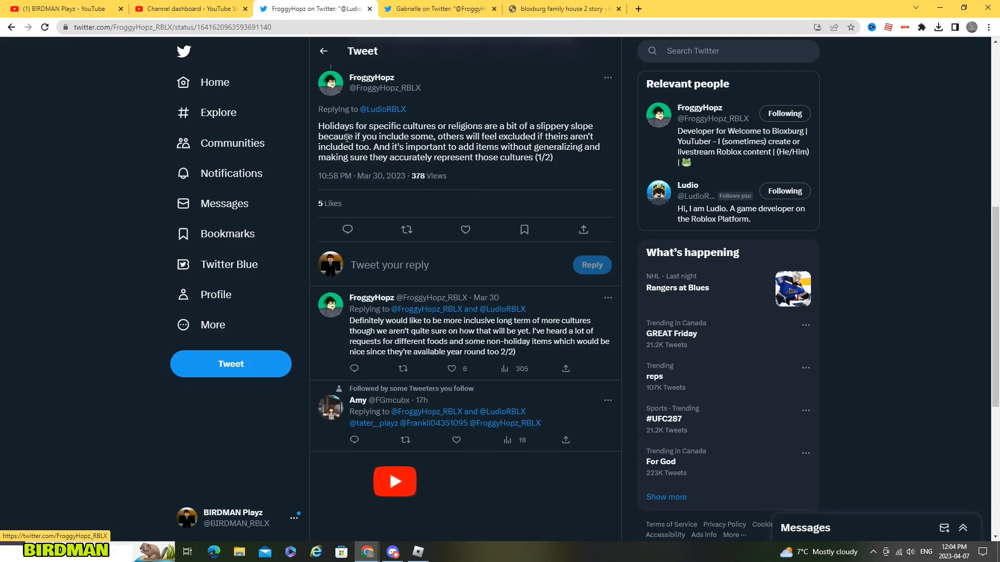
left_click_drag(319, 125, 428, 137)
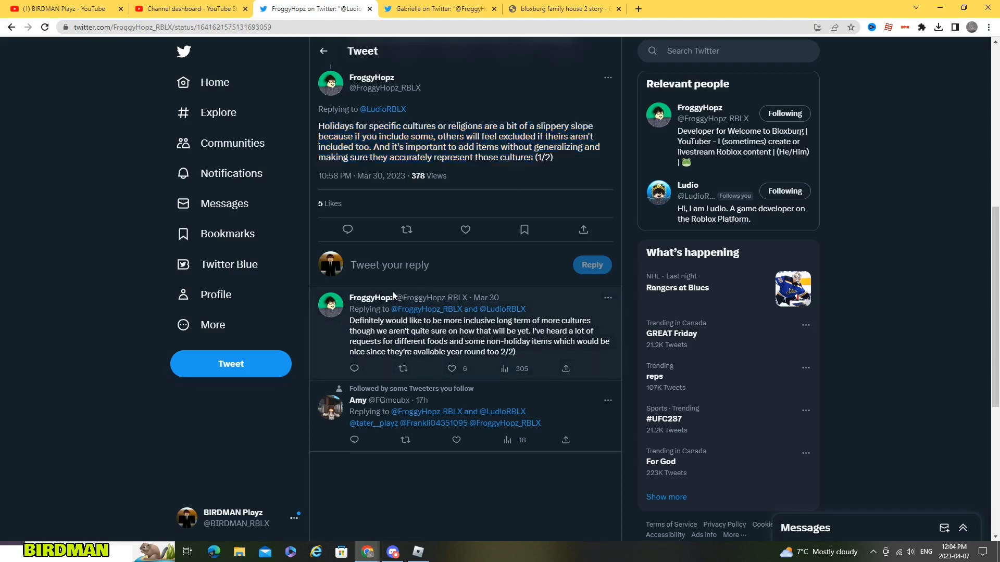
left_click(465, 336)
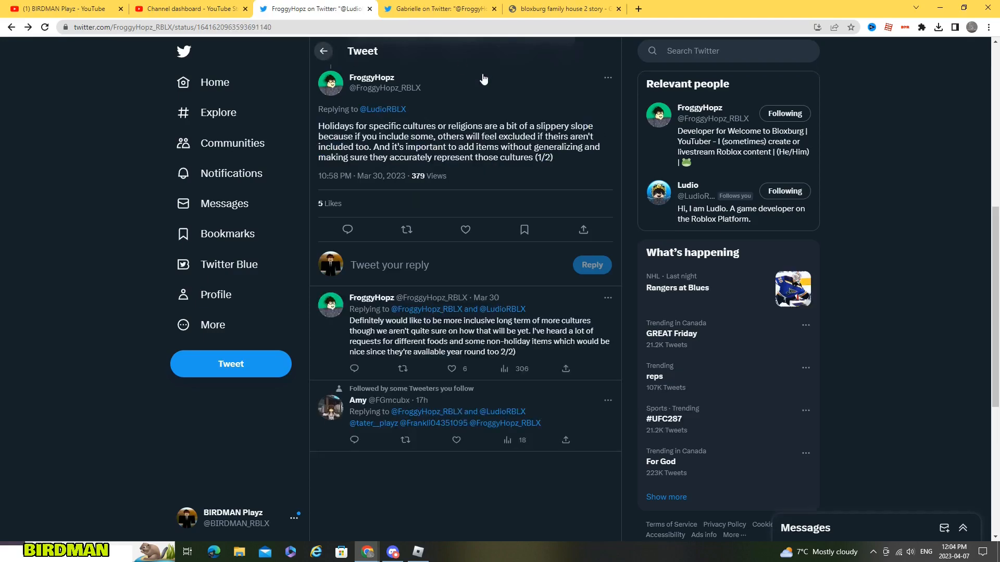
scroll("up", 3)
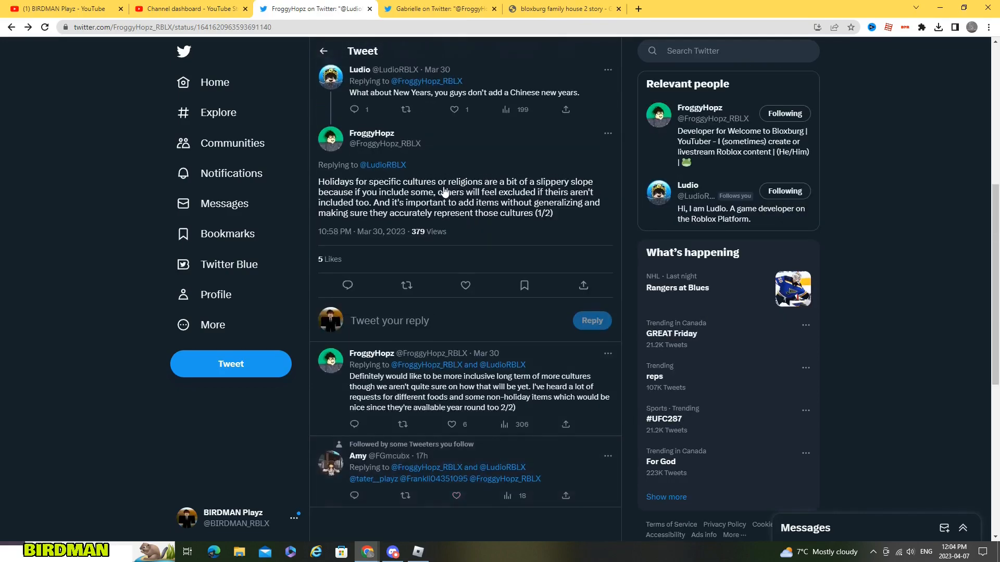
scroll("up", 3)
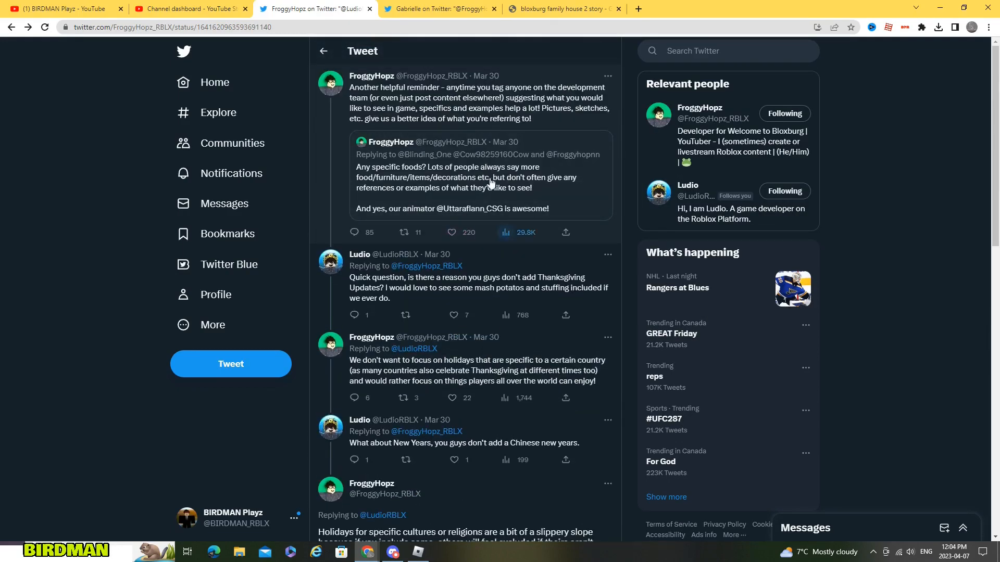
left_click(478, 370)
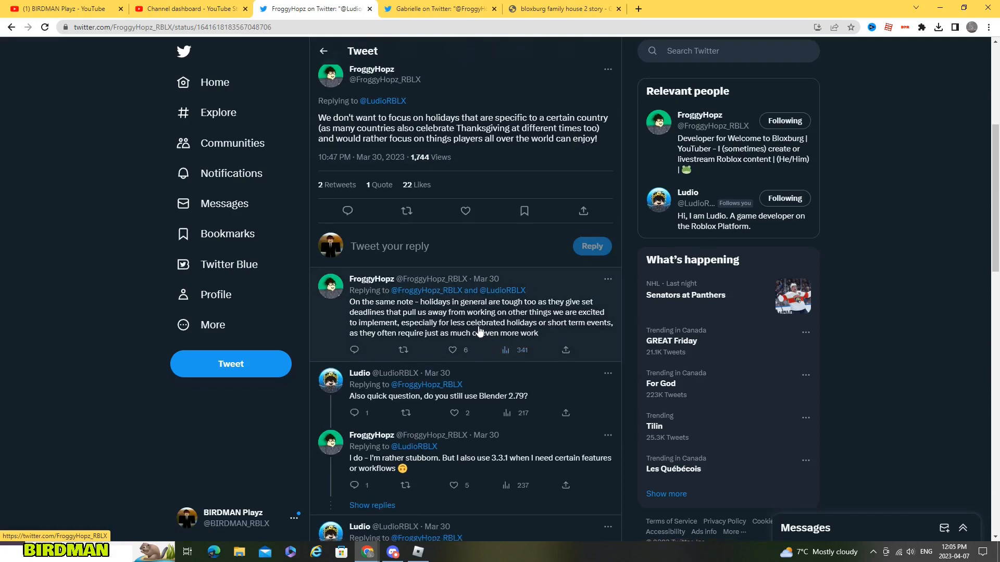
scroll("down", 3)
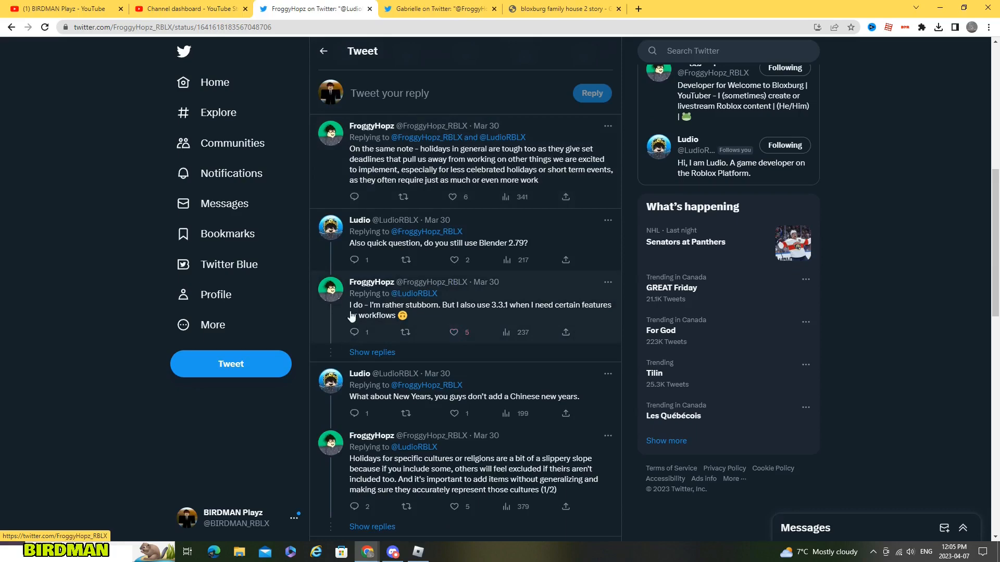
scroll("down", 3)
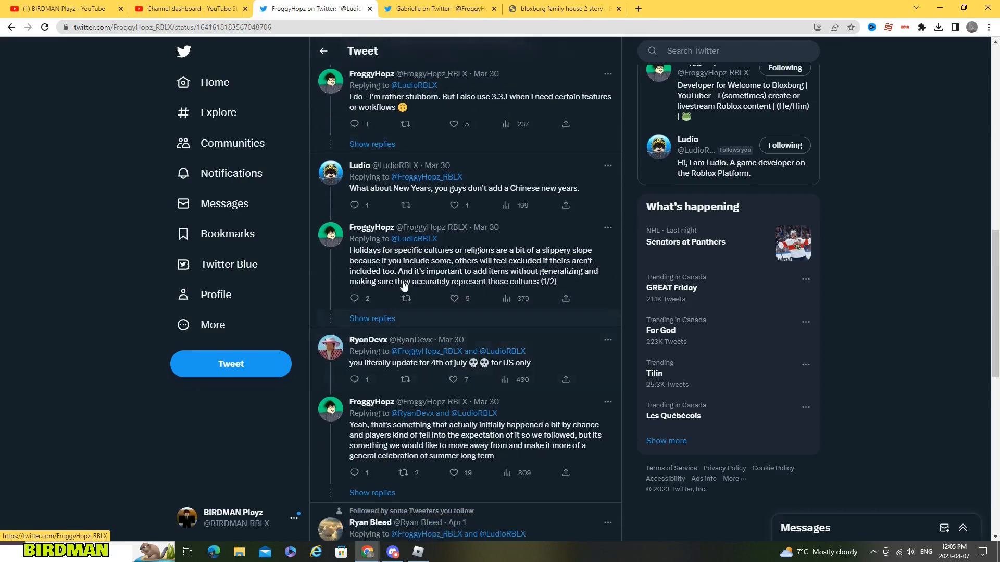
mouse_move(421, 389)
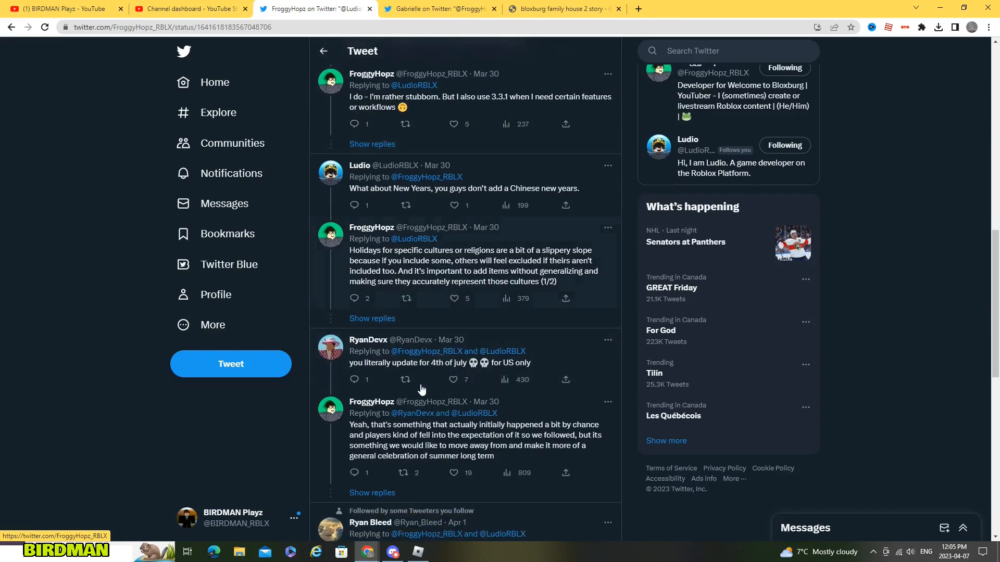
Step: Open FroggyHopz's reply about moving away from 4th of July updates
left_click(446, 440)
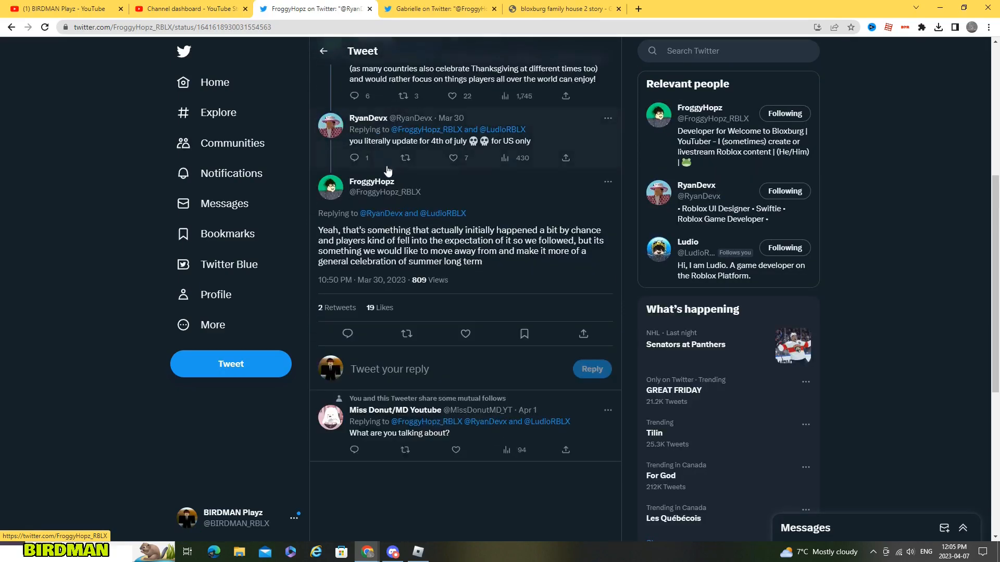
mouse_move(422, 216)
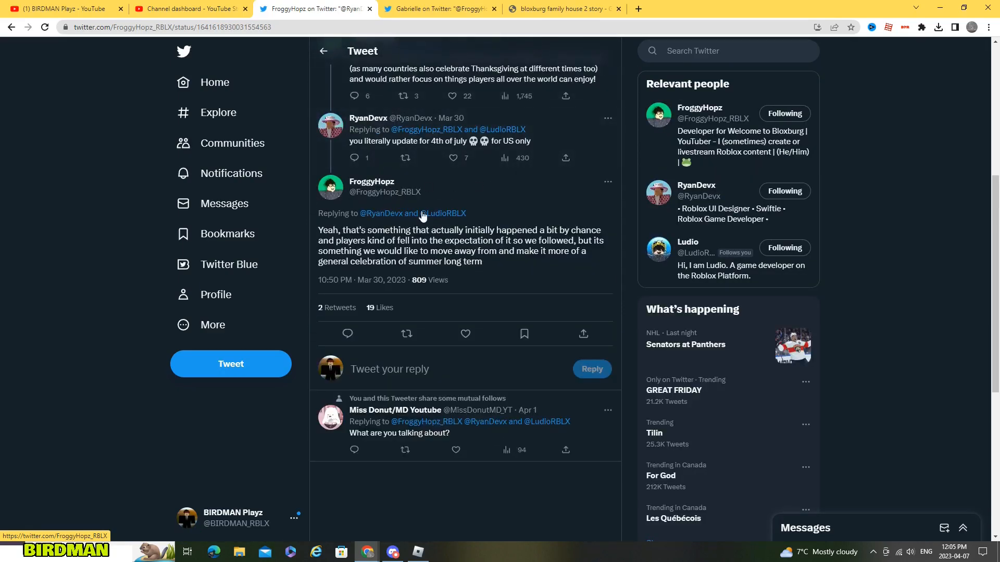
mouse_move(453, 152)
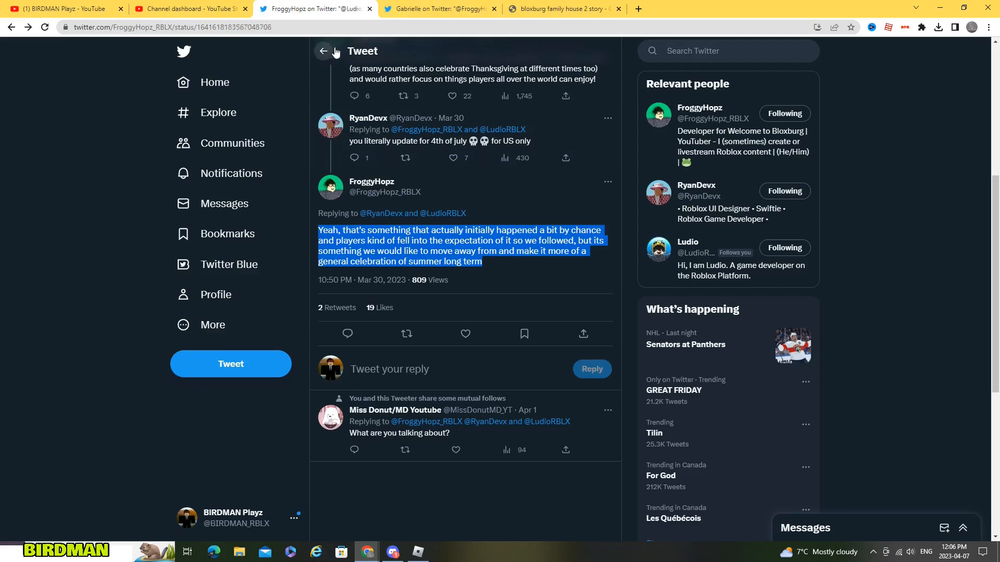
scroll("up", 3)
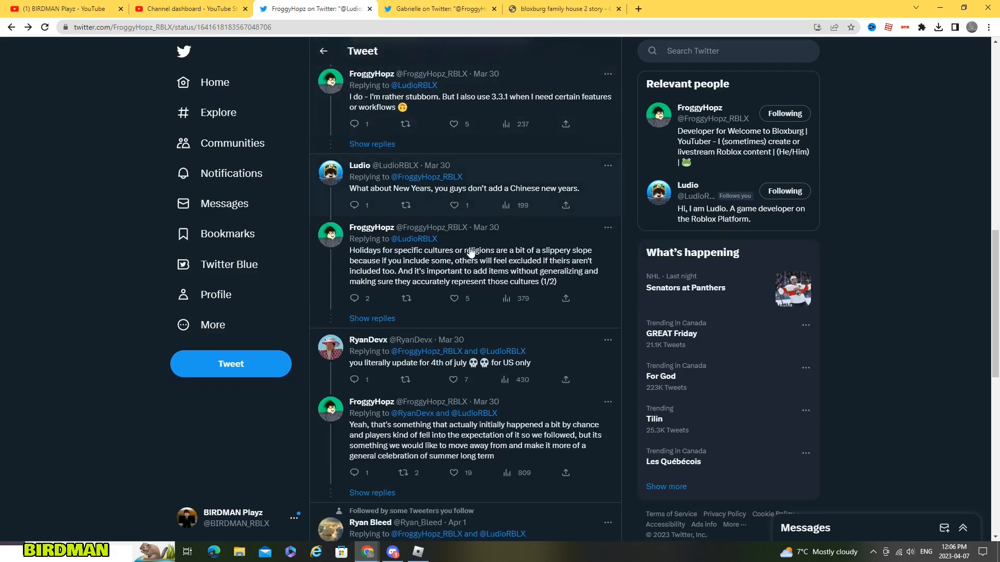
scroll("down", 3)
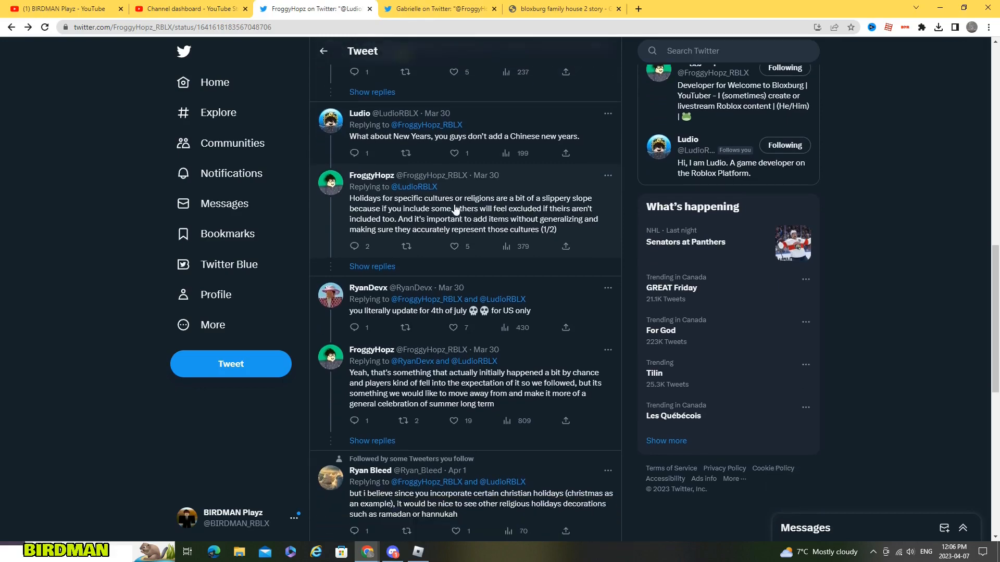
mouse_move(440, 142)
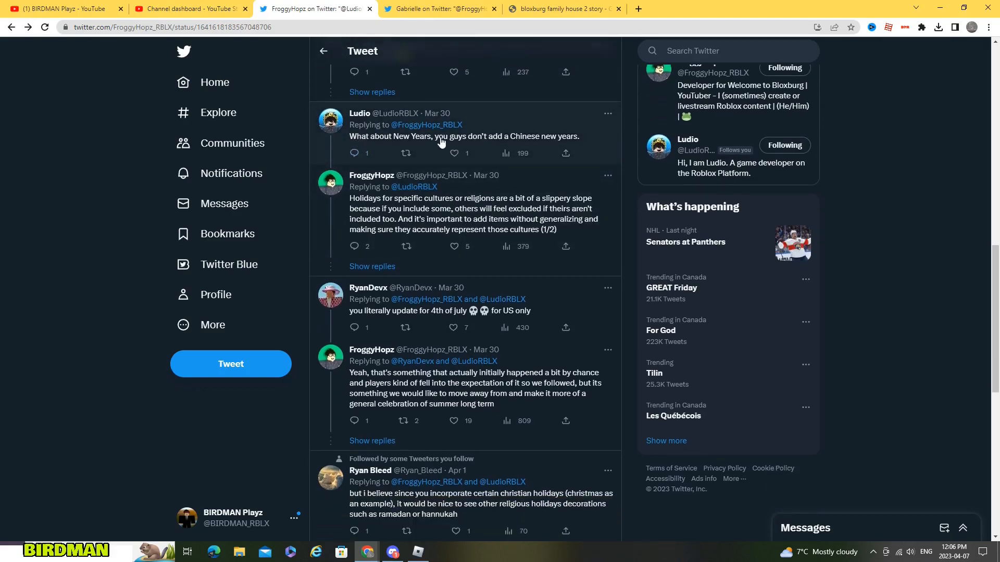
mouse_move(370, 208)
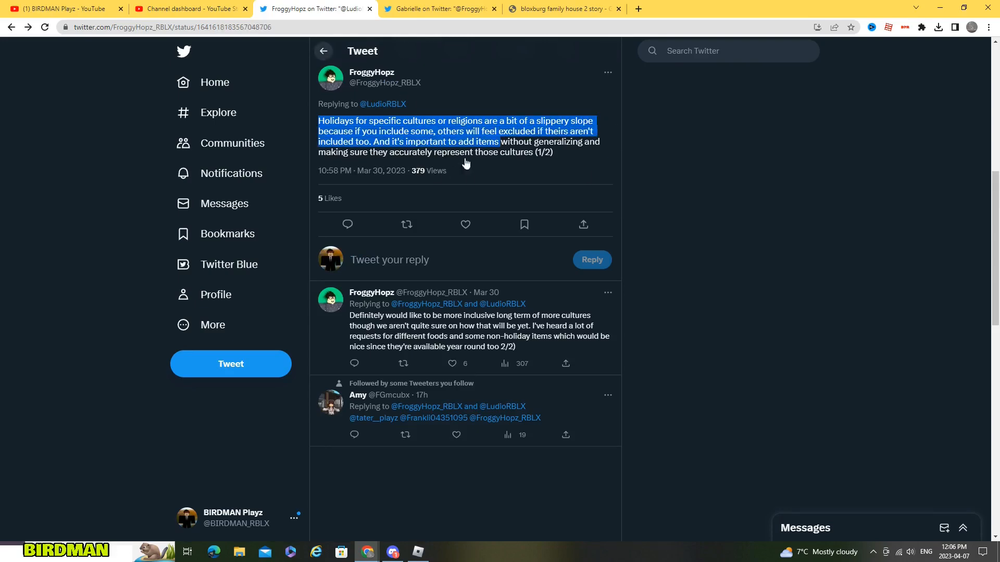
scroll("down", 3)
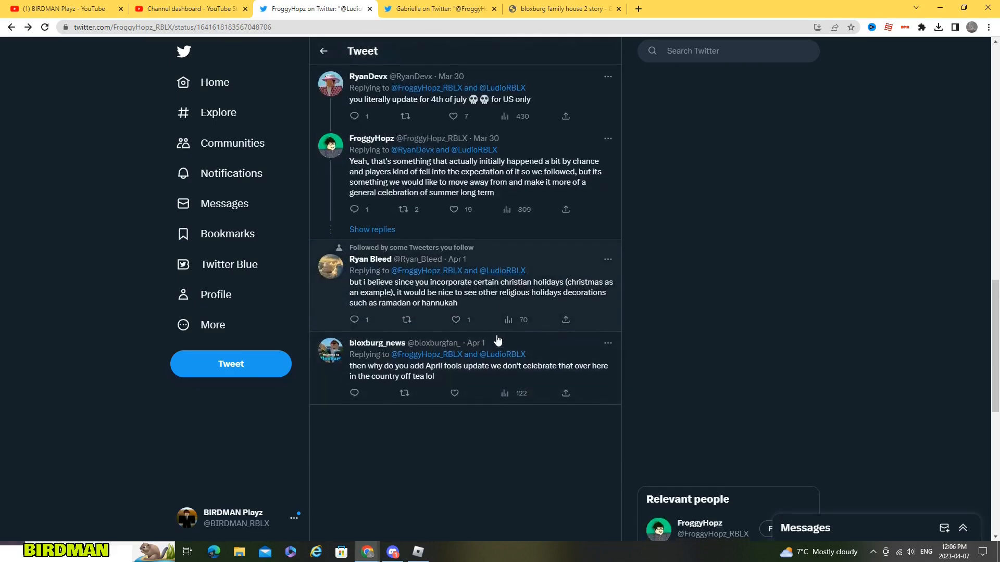
scroll("up", 3)
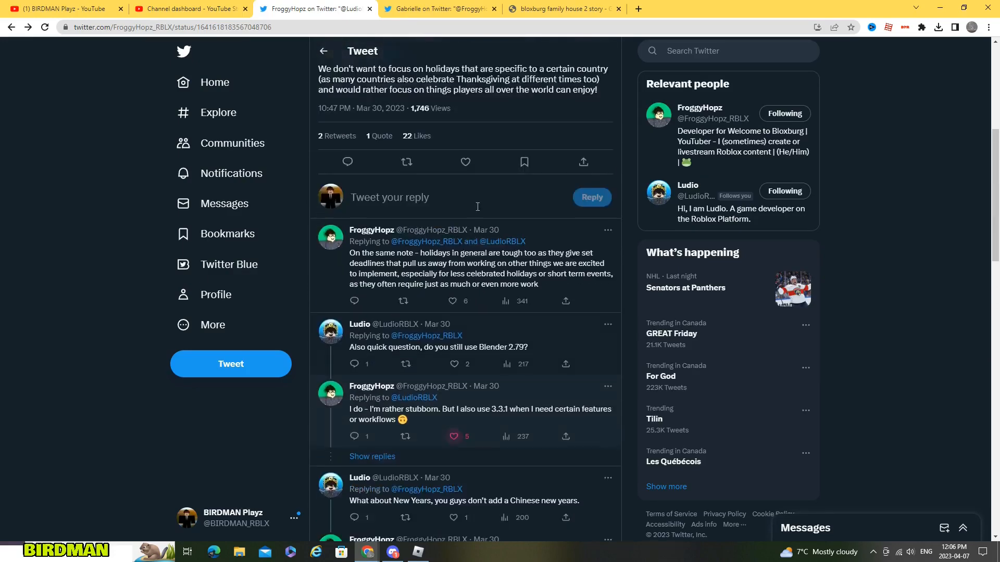
scroll("up", 3)
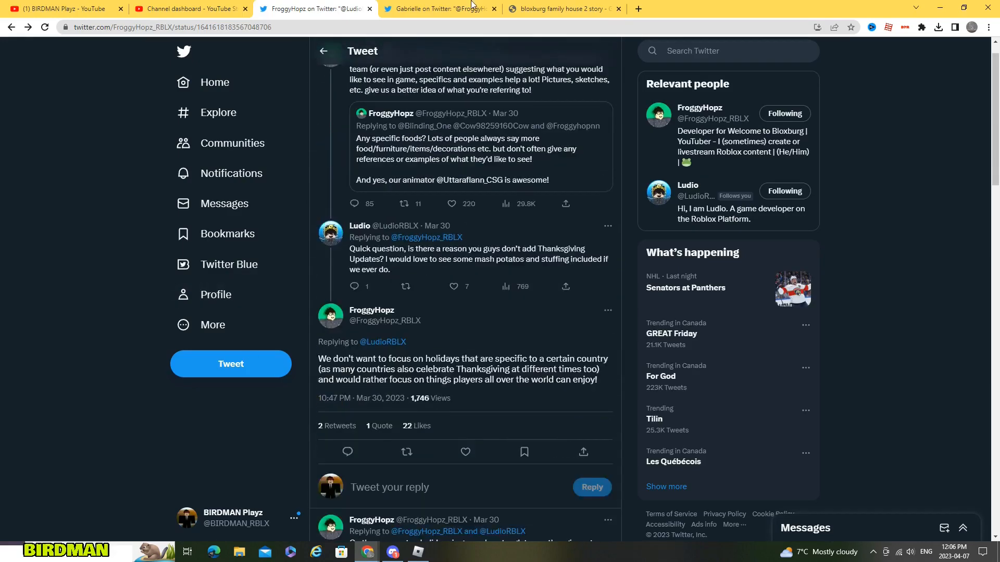
left_click(440, 8)
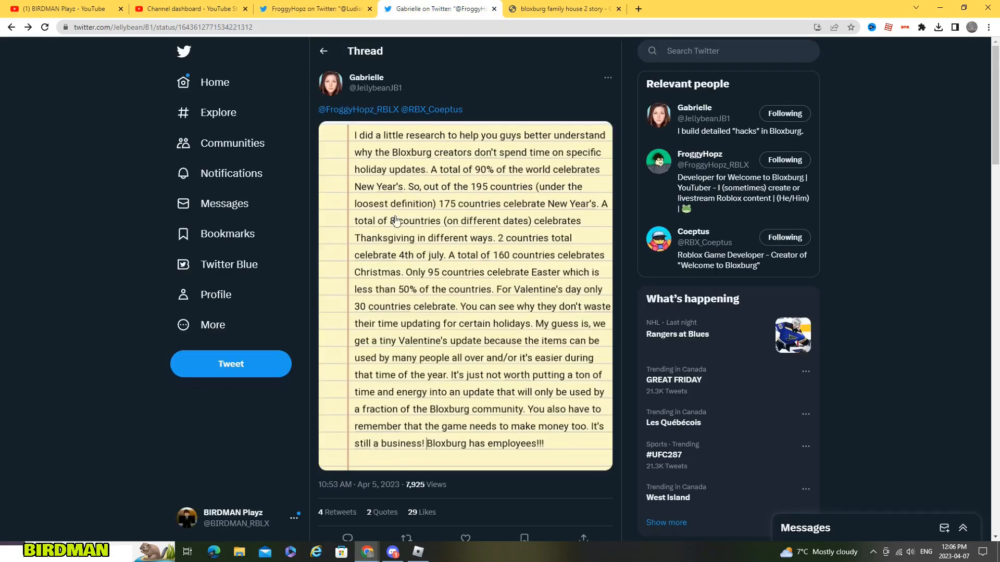
mouse_move(451, 133)
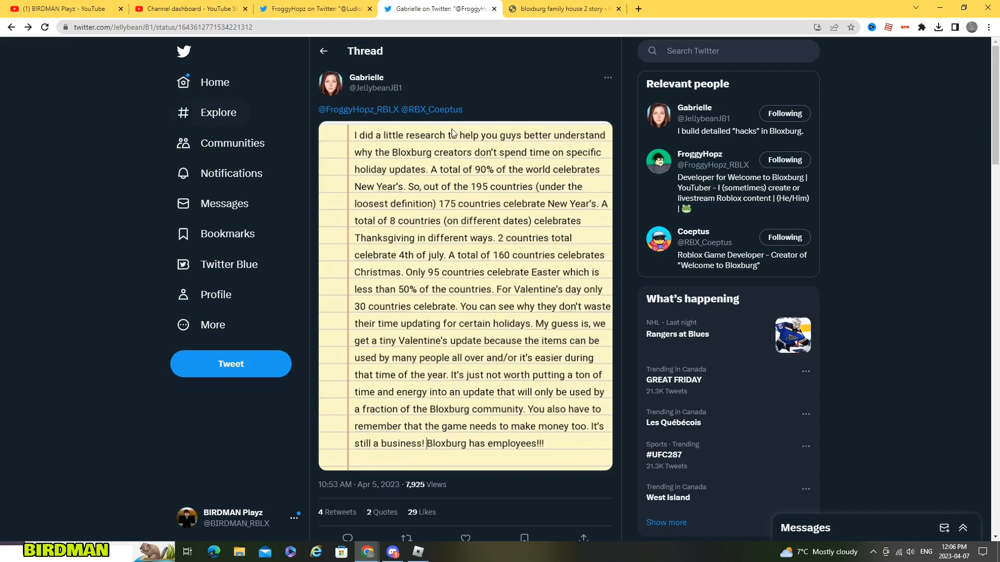
mouse_move(484, 145)
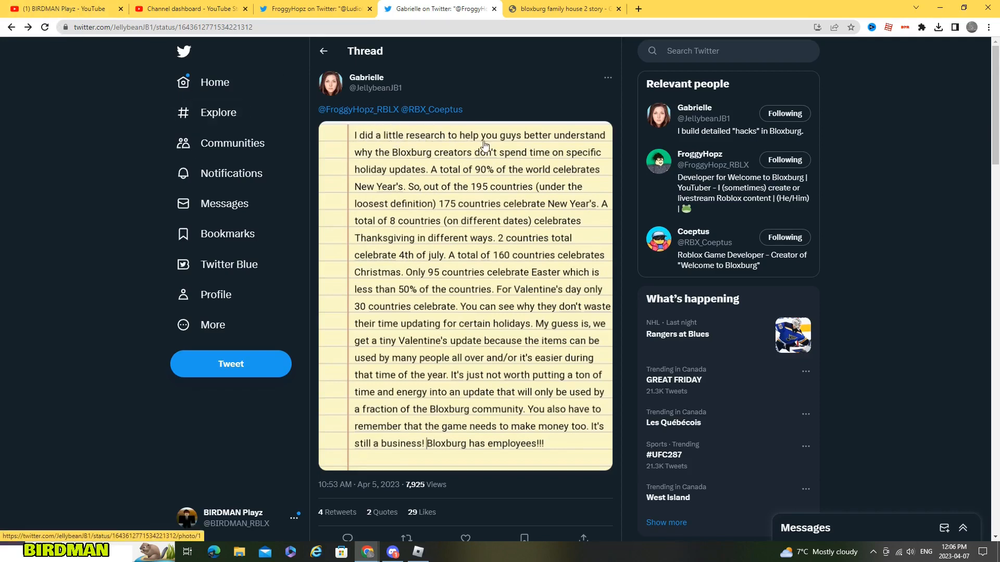
mouse_move(466, 155)
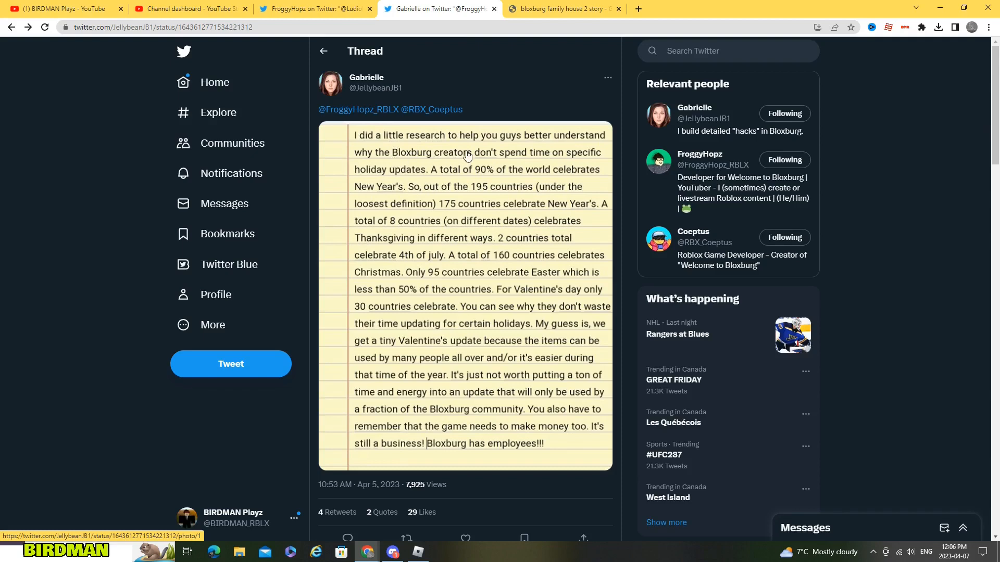
mouse_move(417, 181)
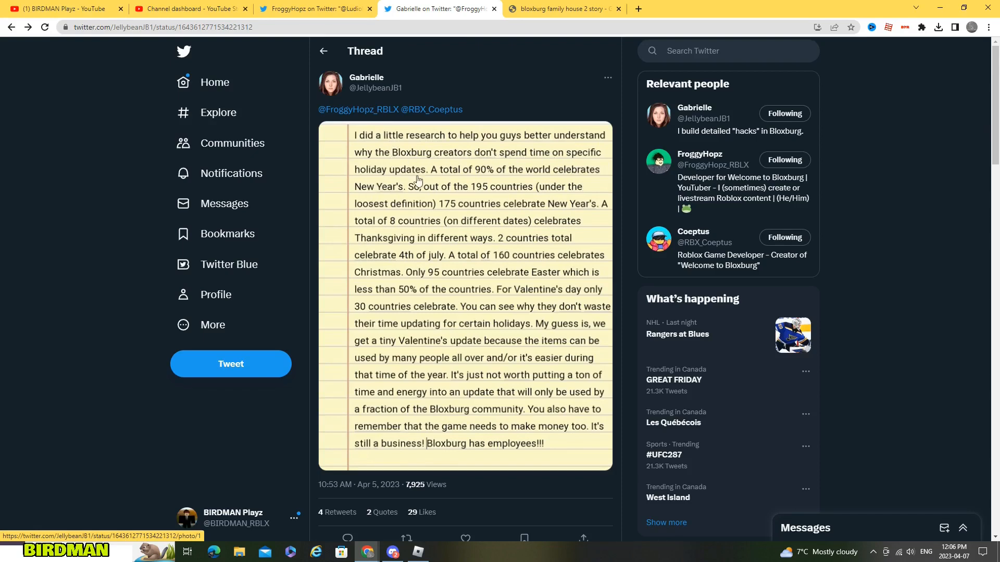
mouse_move(473, 184)
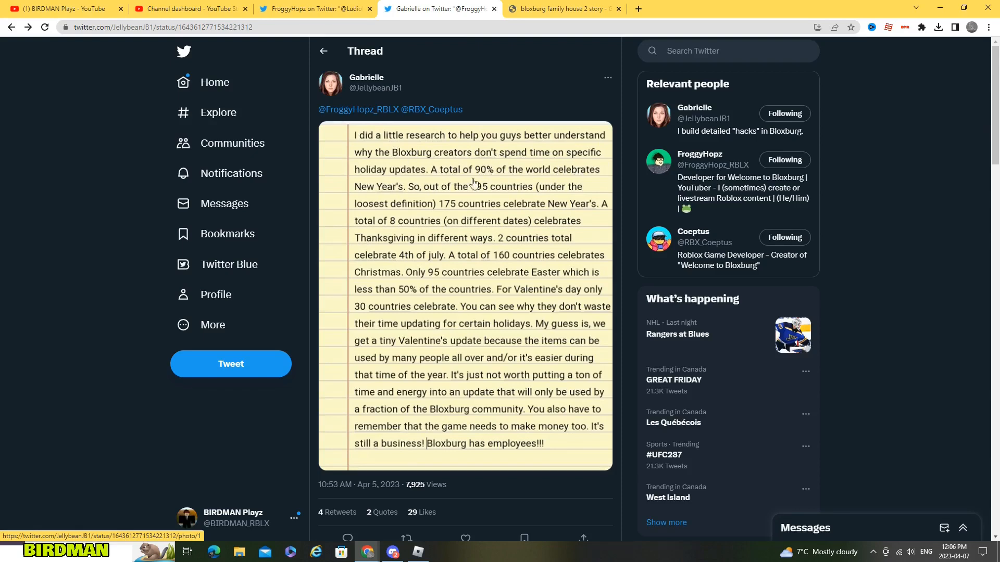
mouse_move(488, 191)
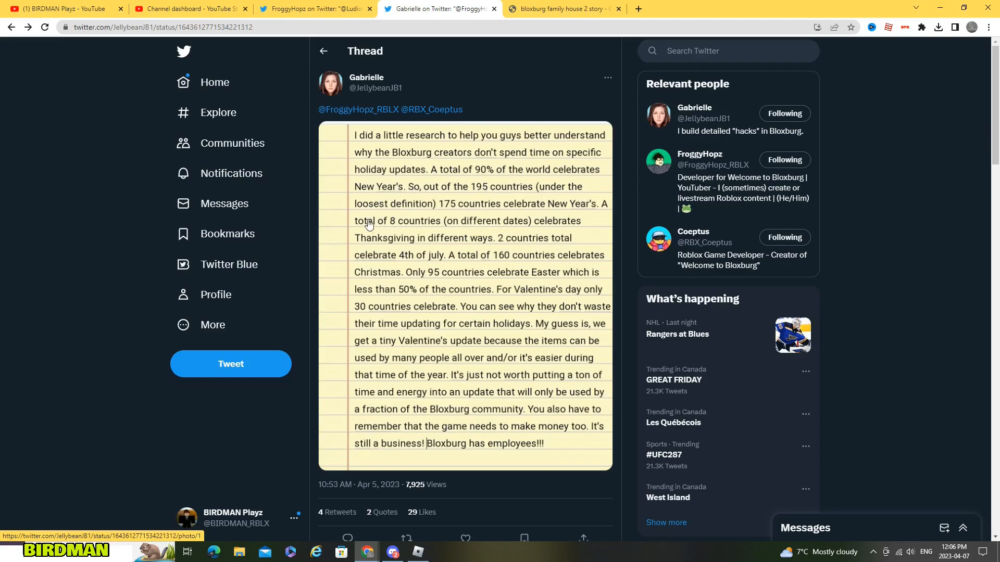
mouse_move(462, 214)
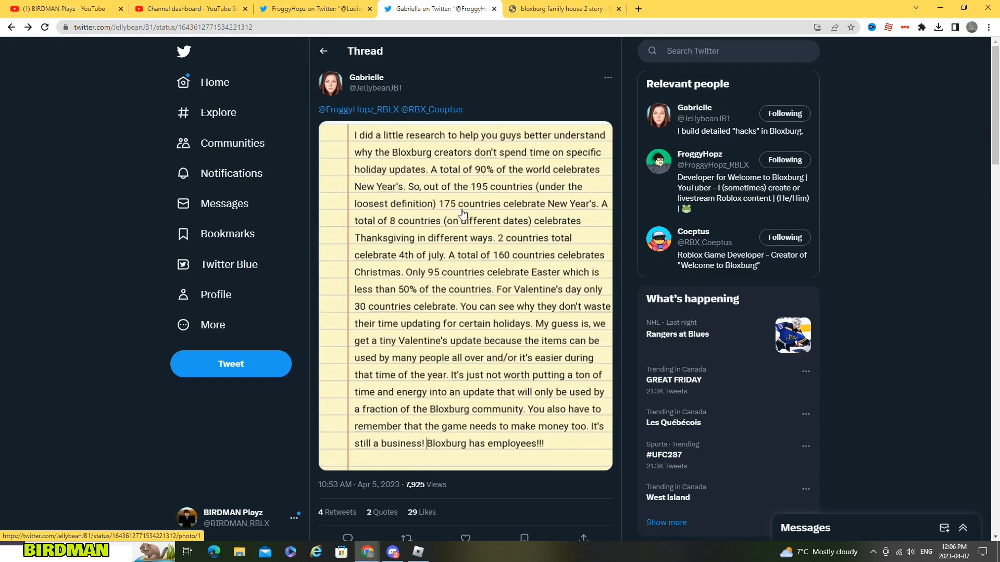
mouse_move(597, 209)
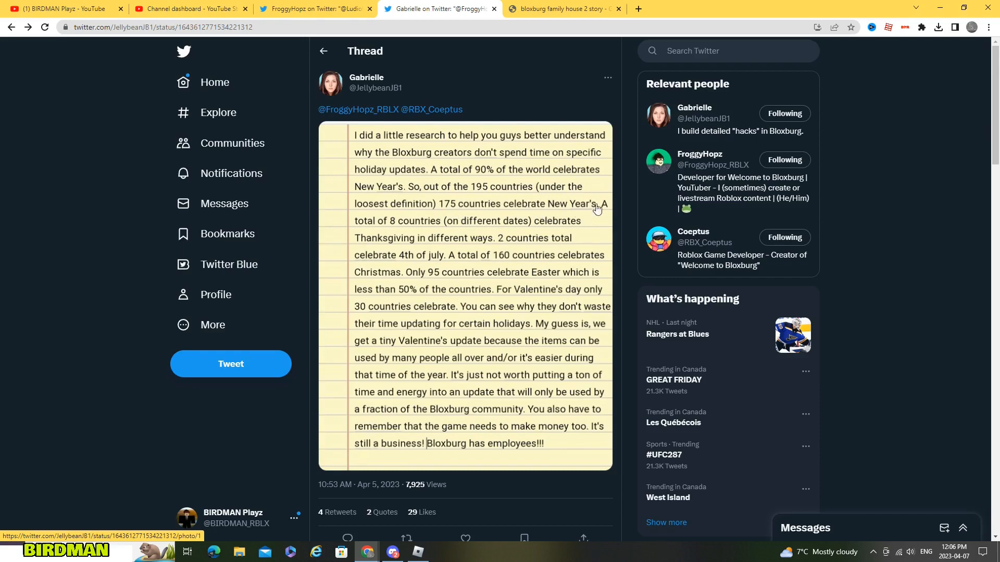
mouse_move(480, 231)
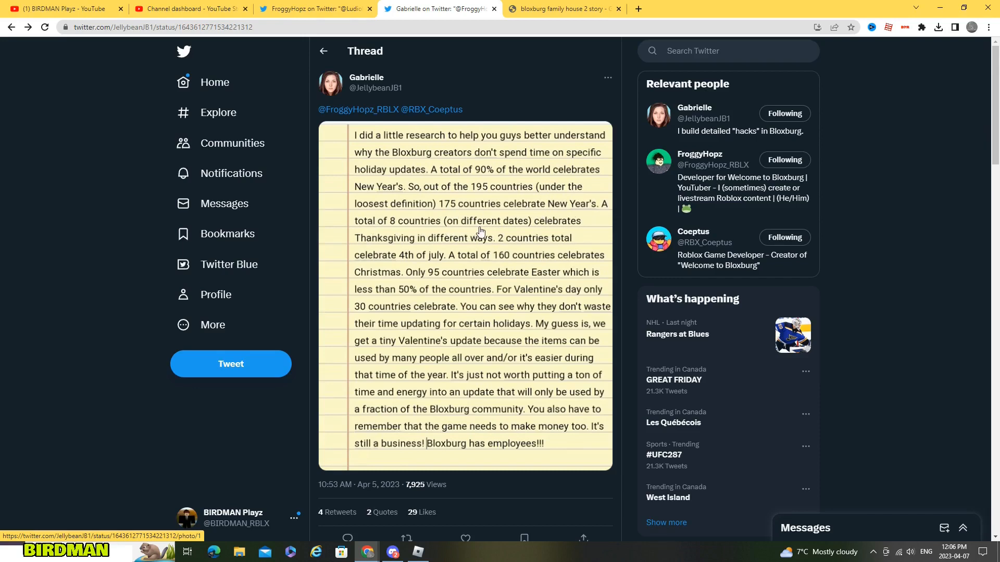
mouse_move(449, 243)
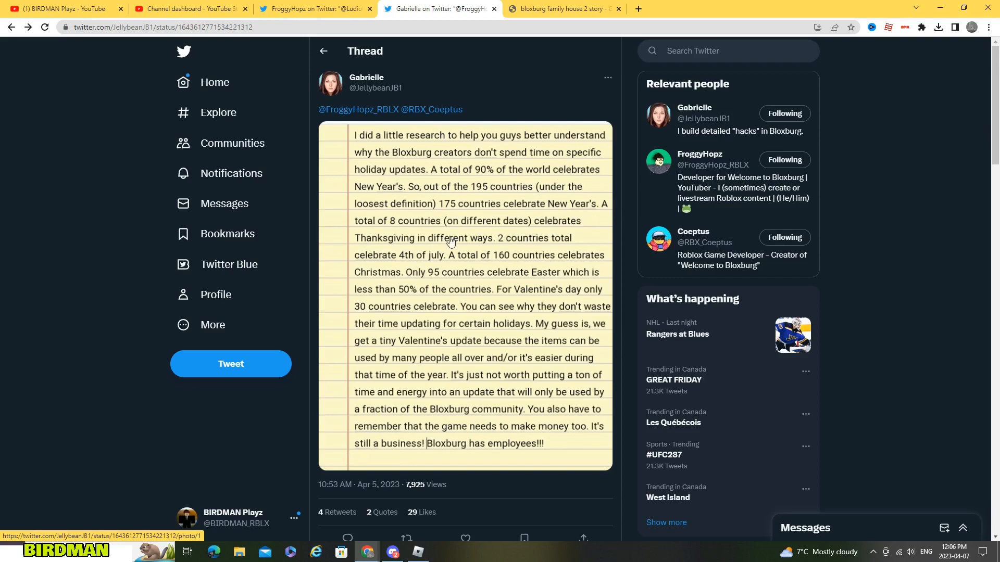
mouse_move(493, 243)
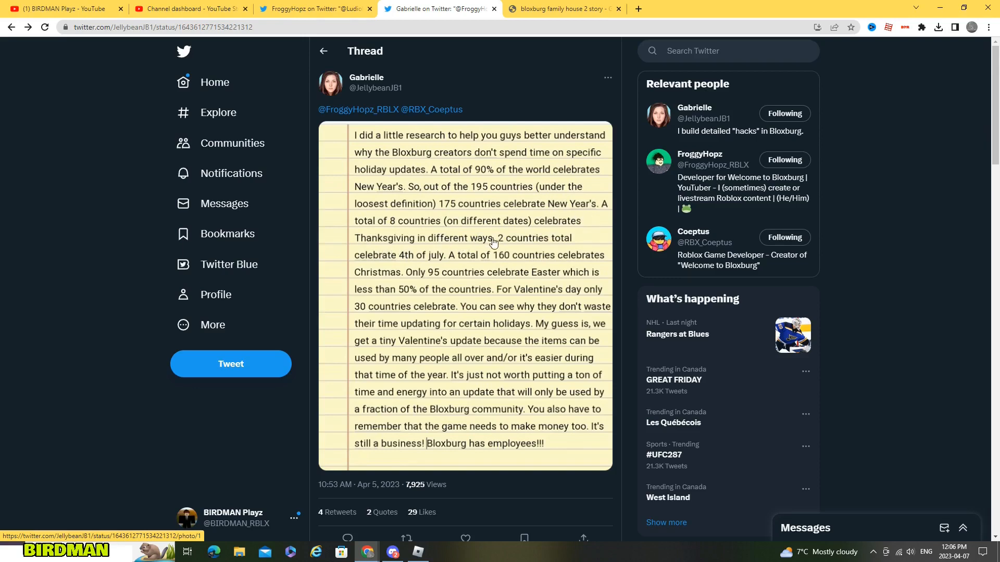
mouse_move(437, 268)
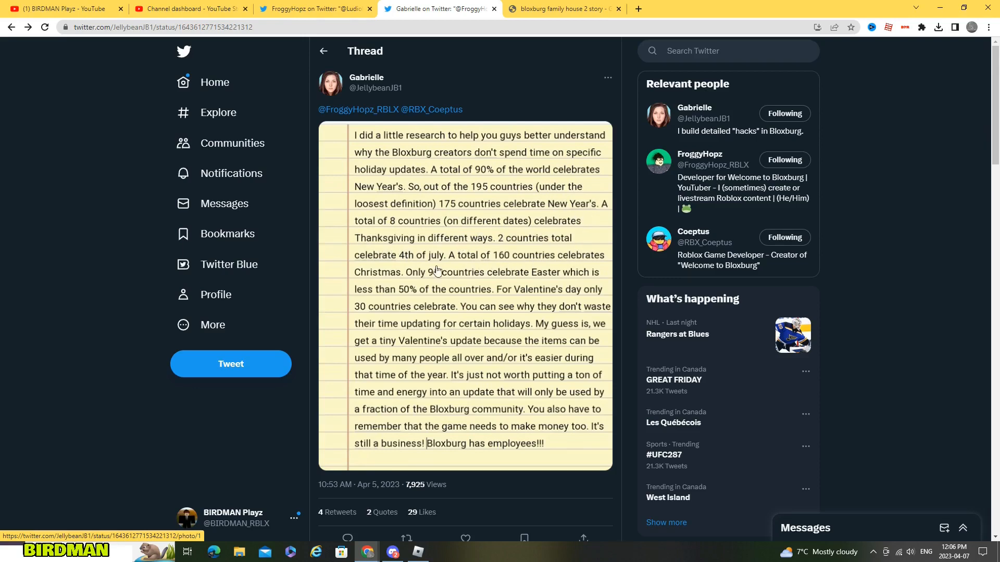
mouse_move(530, 261)
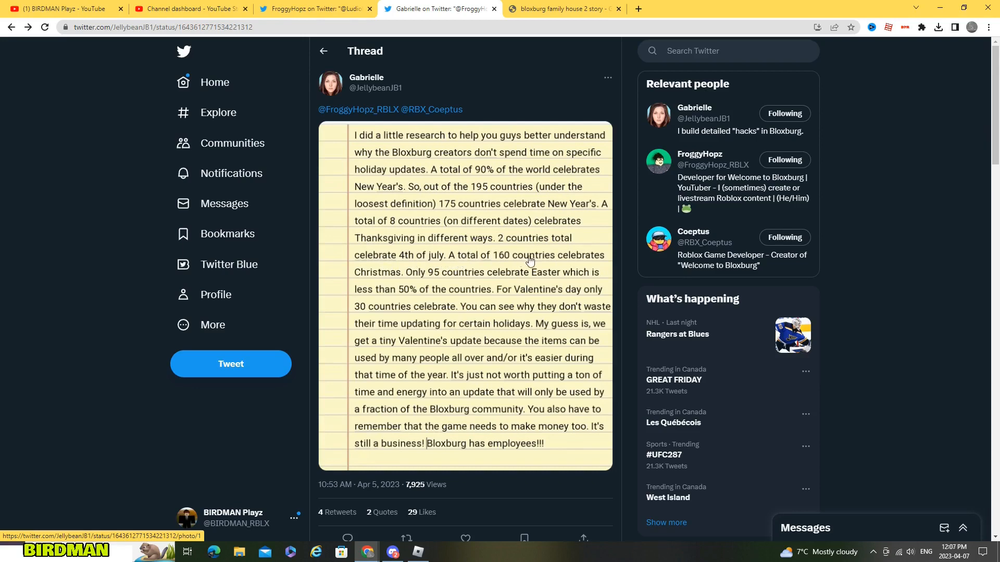
mouse_move(417, 287)
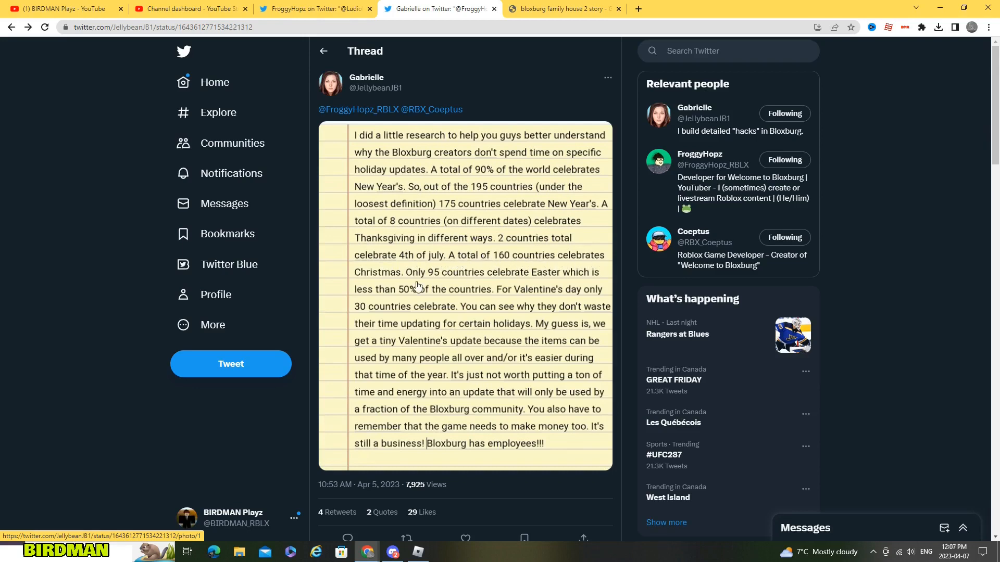
mouse_move(459, 279)
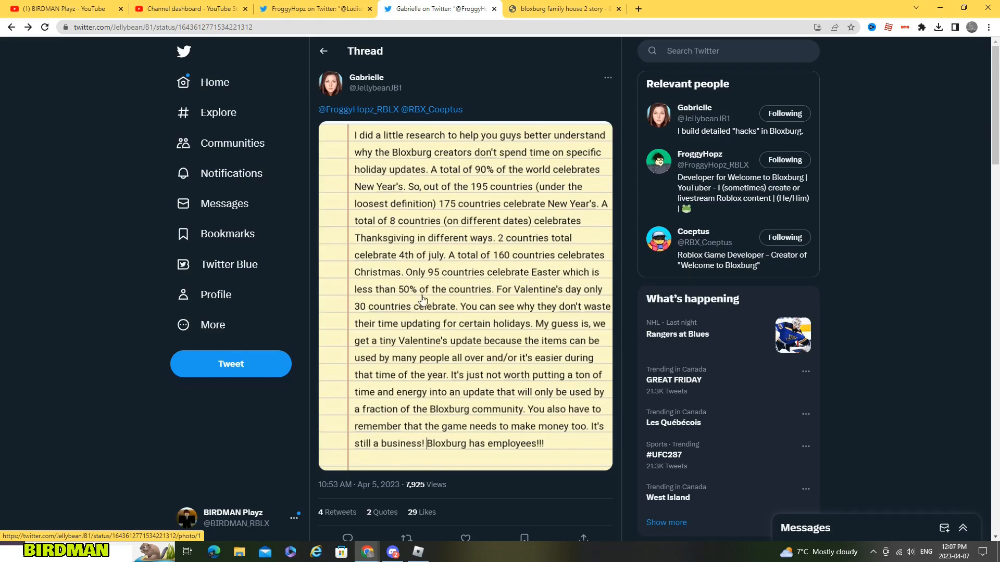
mouse_move(532, 300)
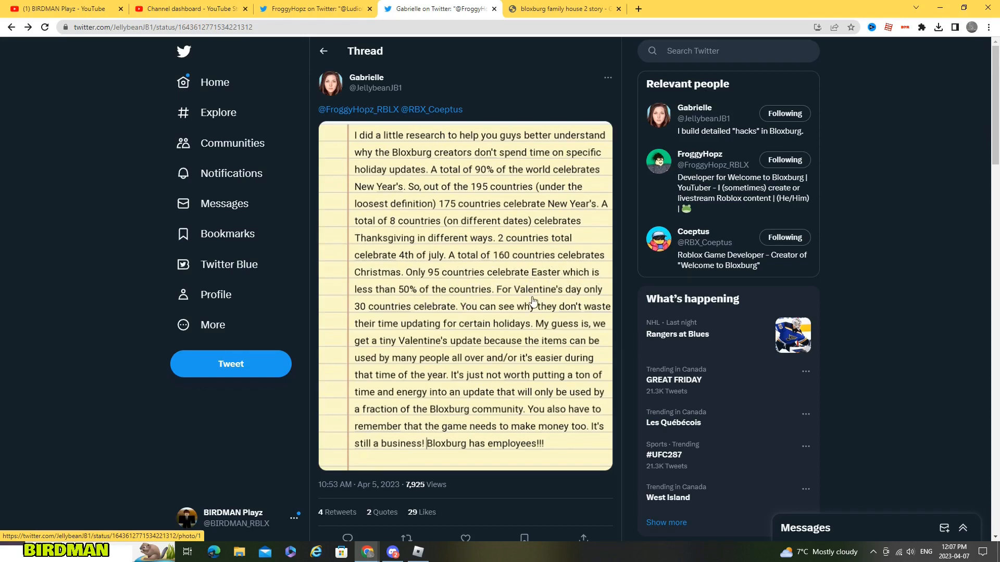
mouse_move(468, 311)
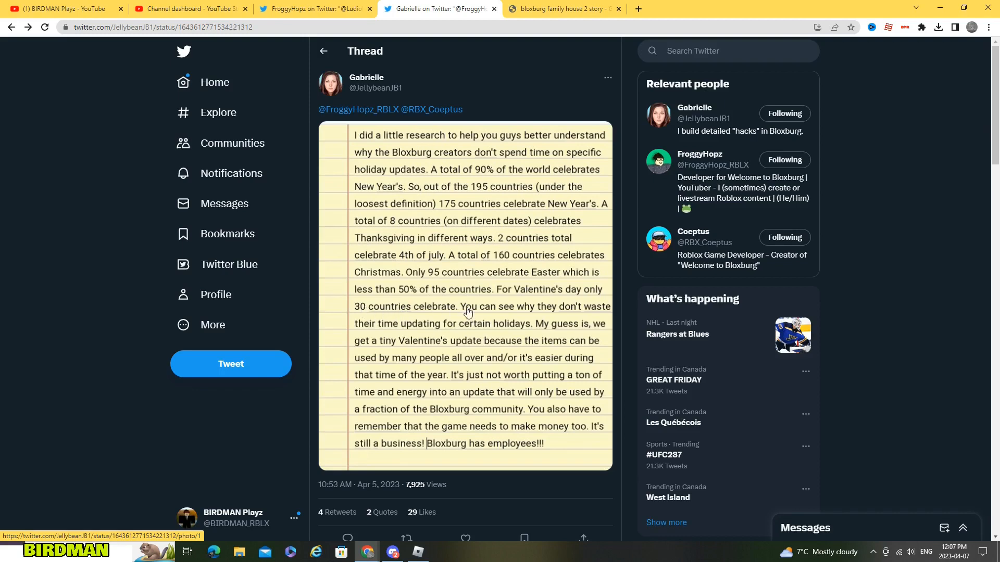
mouse_move(547, 279)
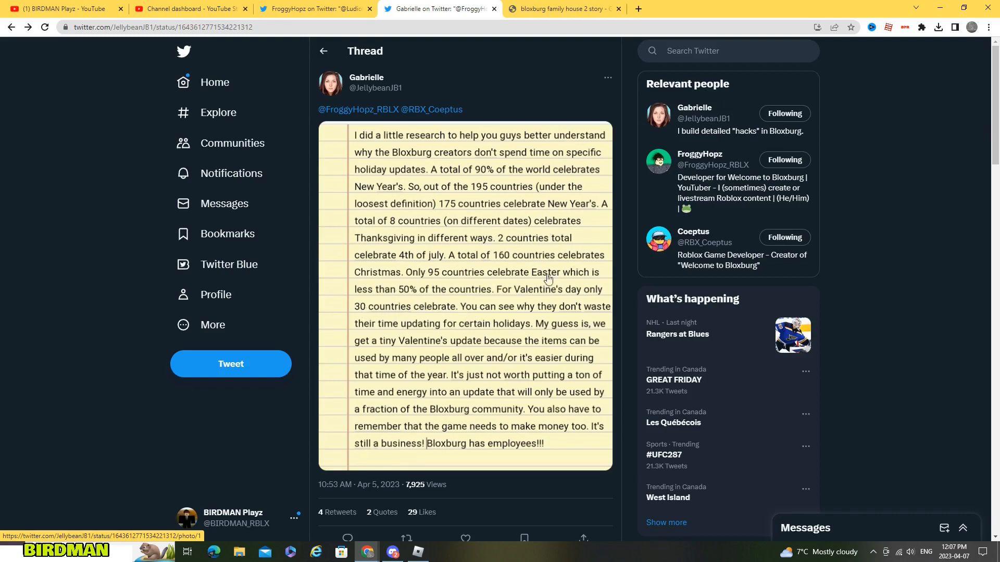
mouse_move(392, 357)
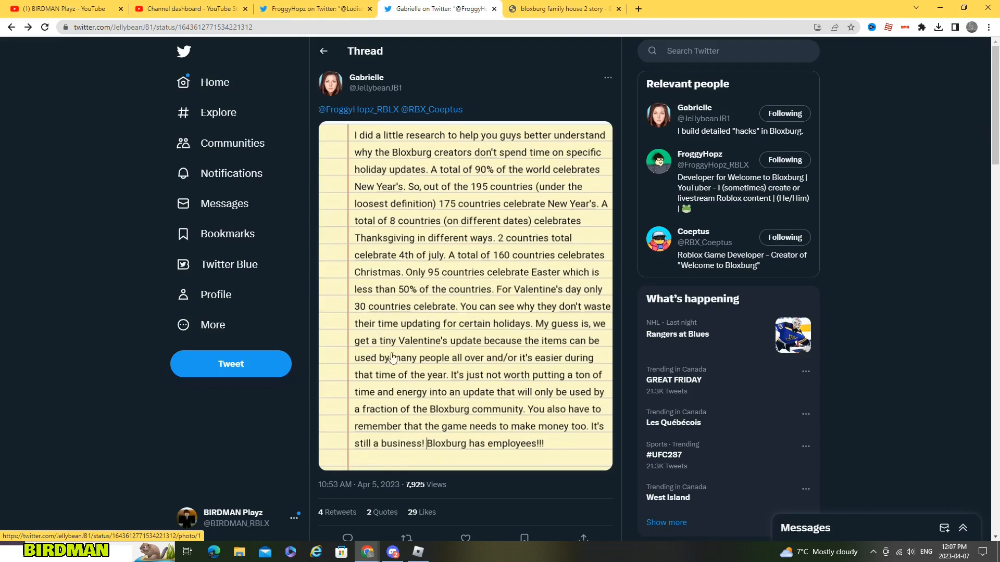
mouse_move(539, 319)
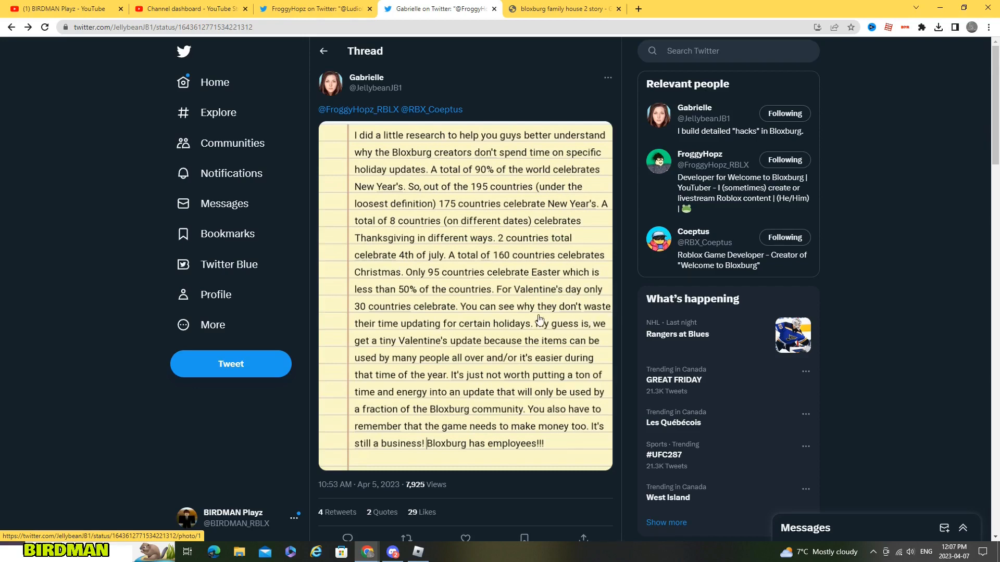
mouse_move(586, 312)
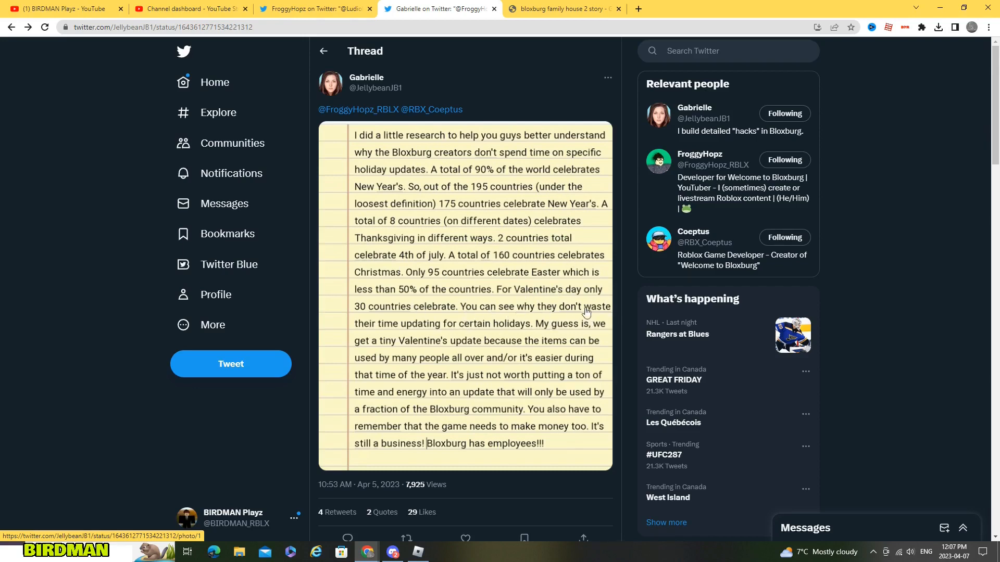
mouse_move(538, 330)
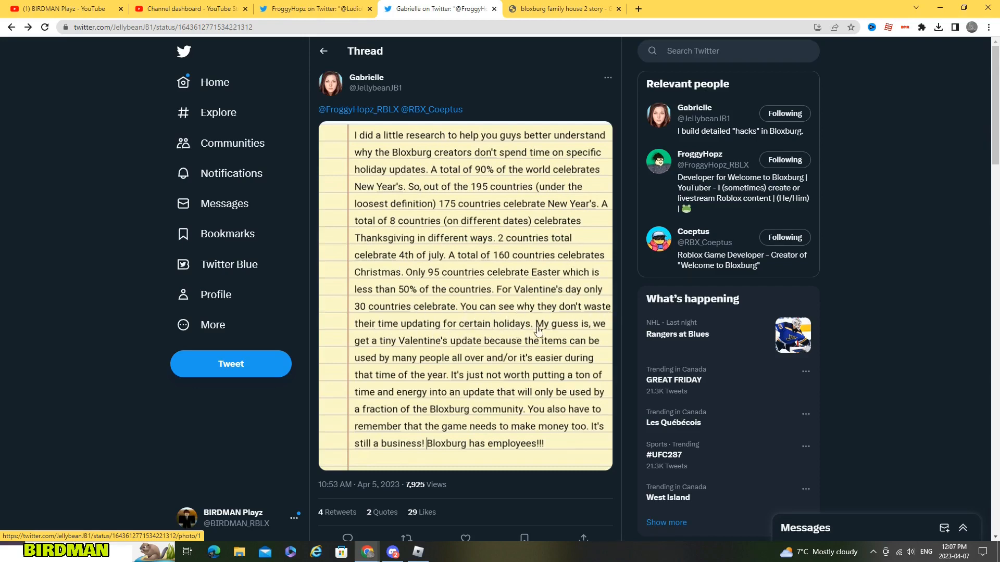
mouse_move(392, 344)
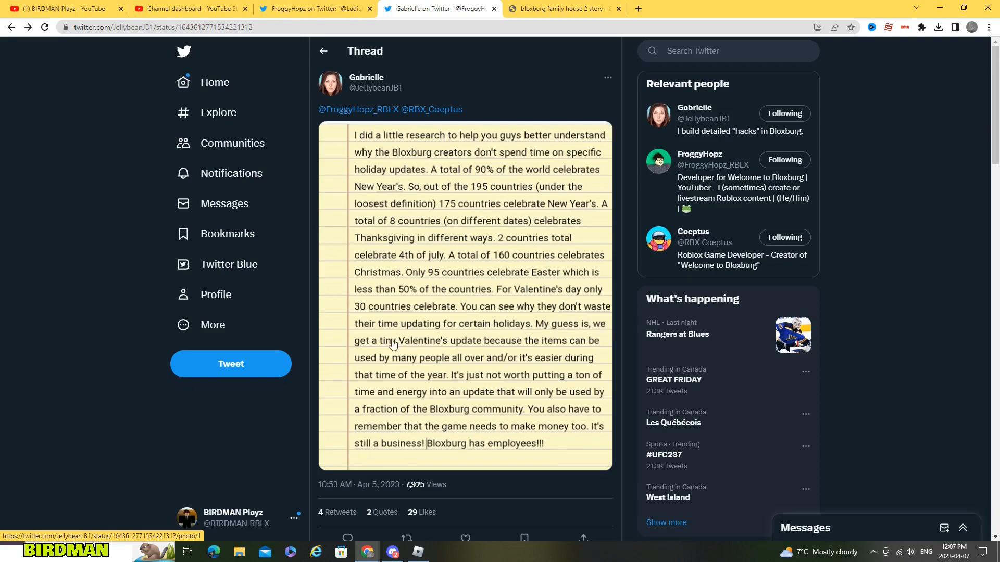
mouse_move(555, 346)
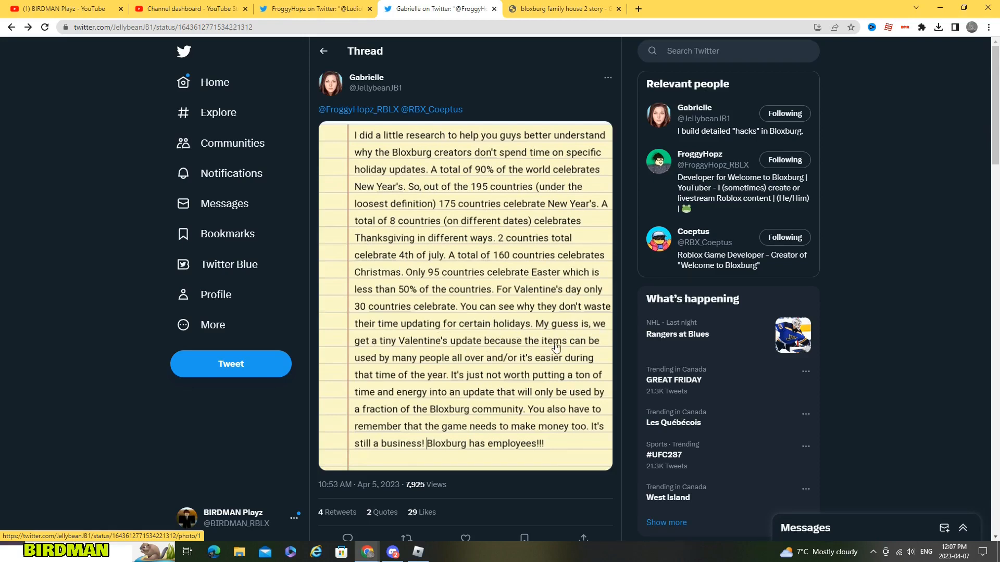
mouse_move(498, 364)
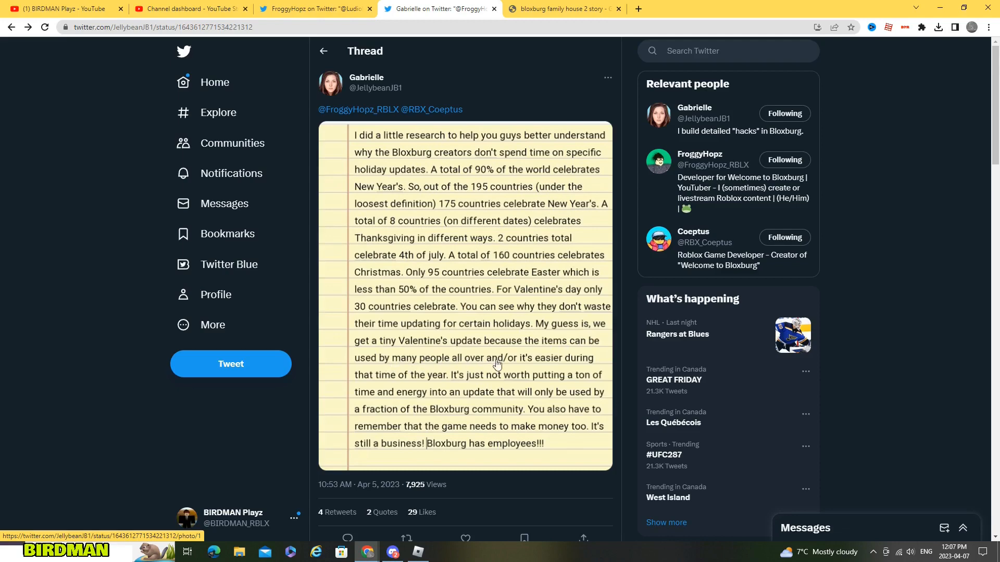
Step: Scroll to the bottom of the holiday-updates note image and its stats
scroll("down", 3)
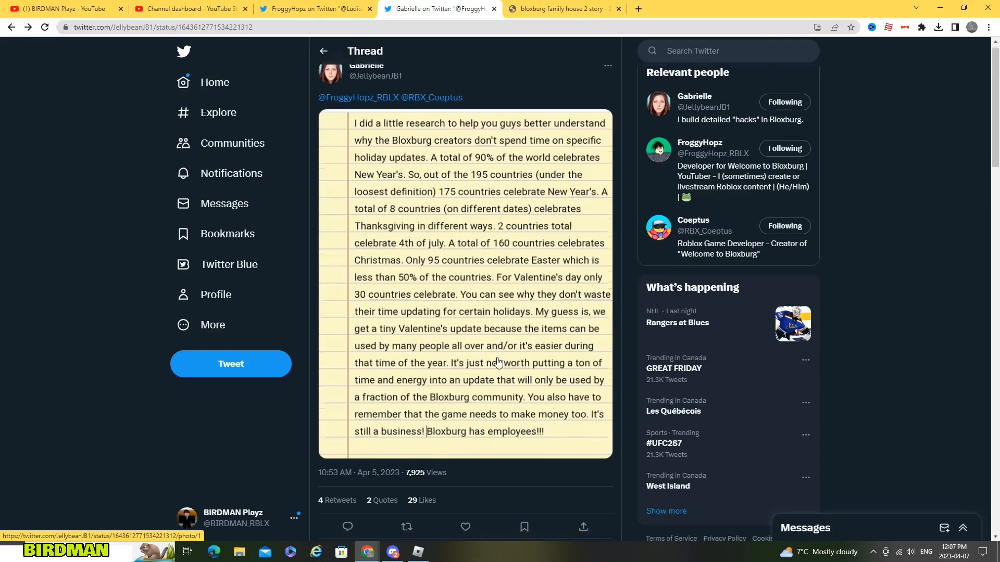
scroll("down", 3)
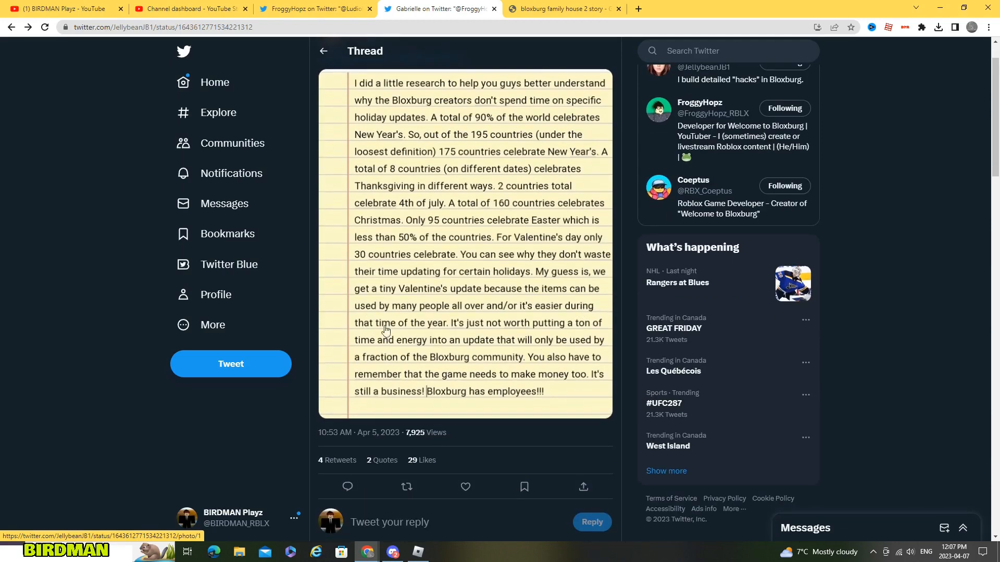
mouse_move(508, 330)
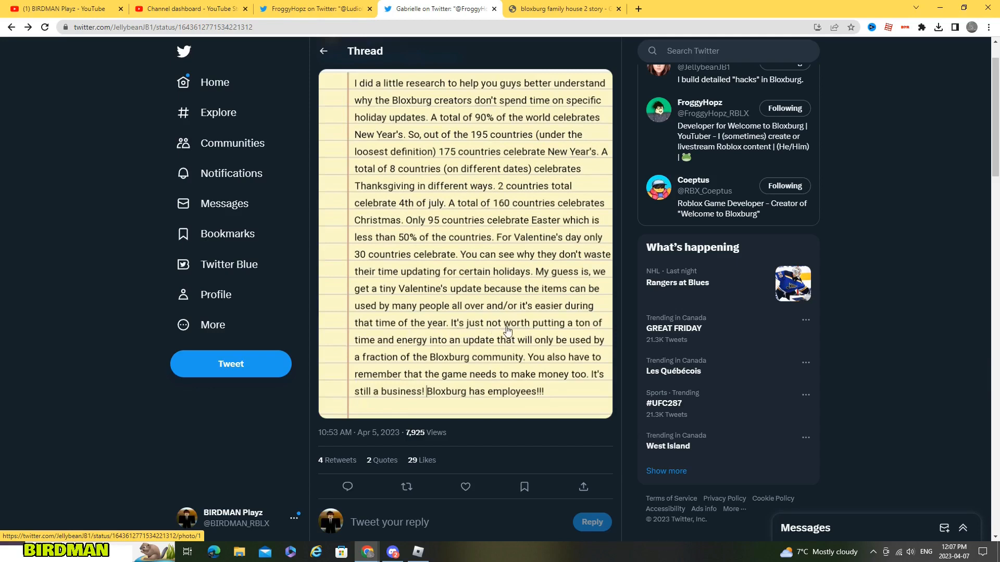
mouse_move(452, 344)
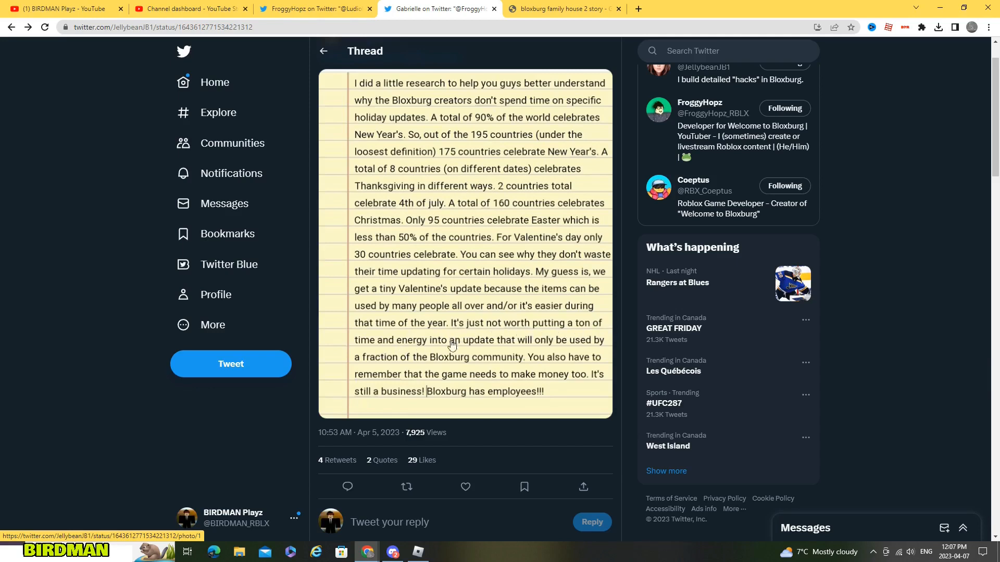
mouse_move(539, 347)
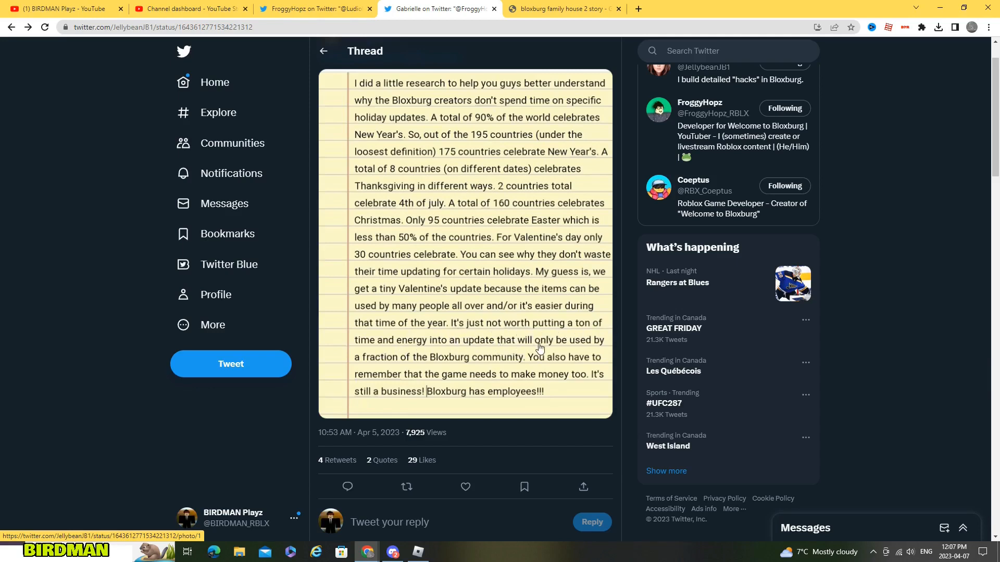
mouse_move(370, 364)
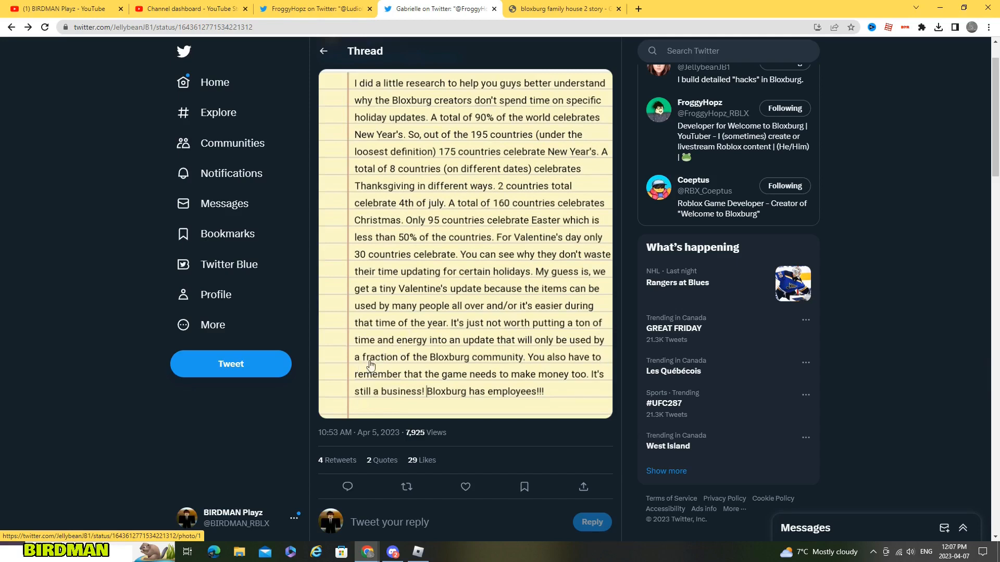
mouse_move(610, 364)
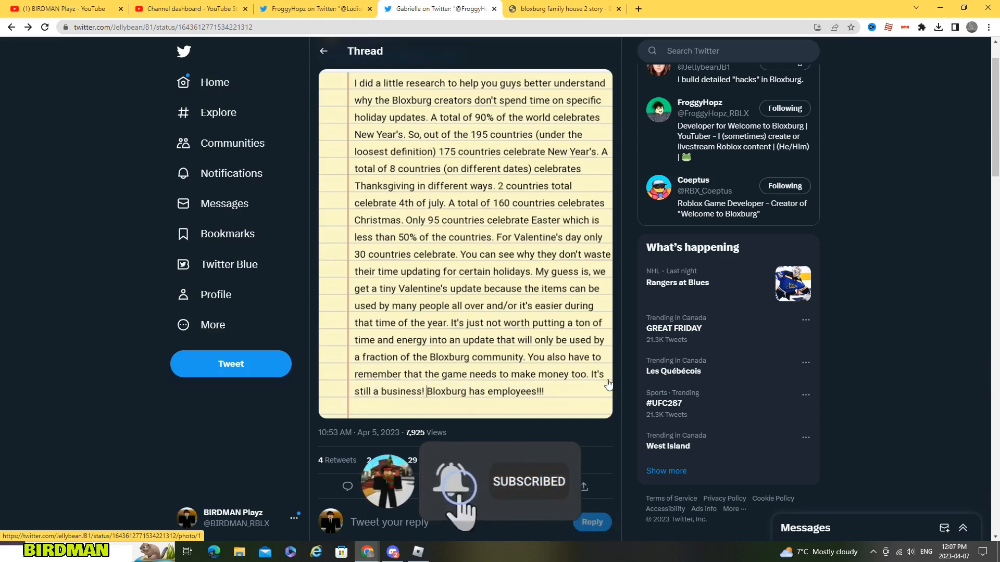
Step: Scroll down to Gabrielle's follow-up replies beneath the note
scroll("down", 3)
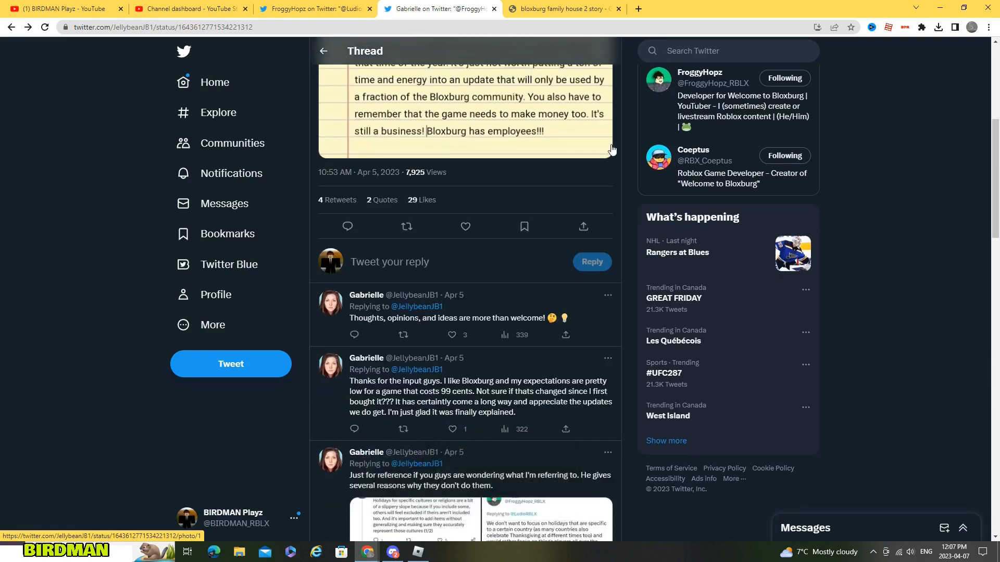
scroll("down", 3)
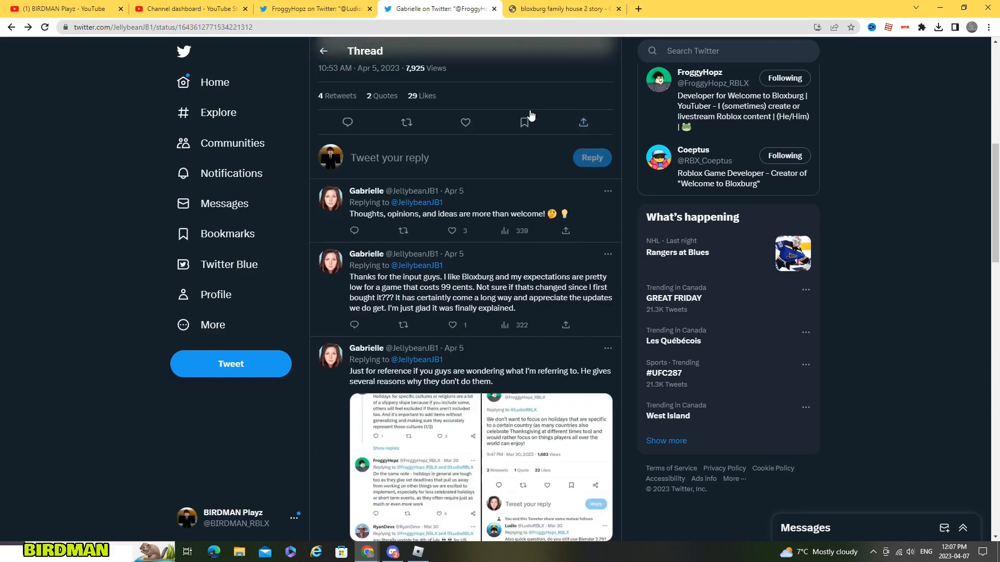
mouse_move(496, 104)
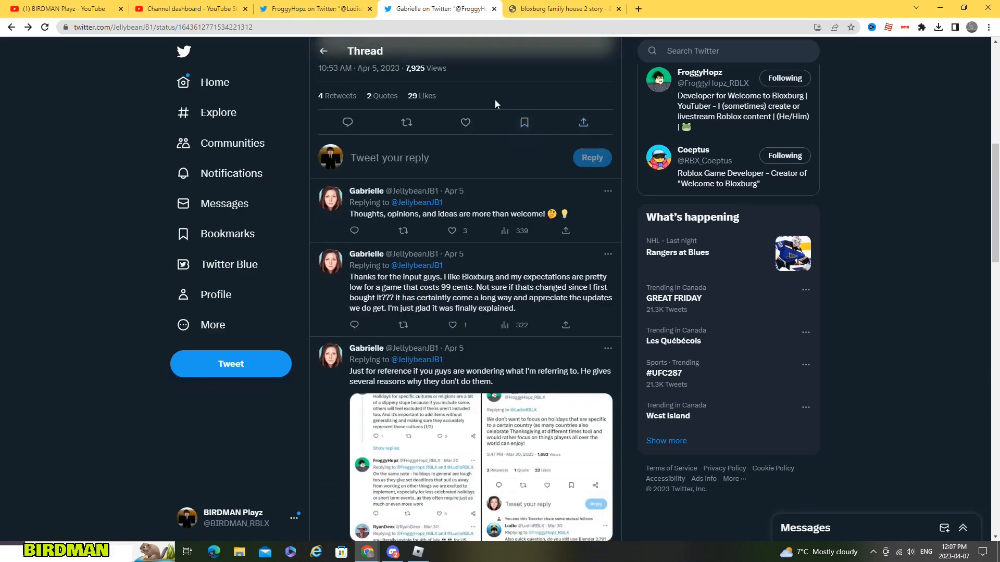
mouse_move(500, 113)
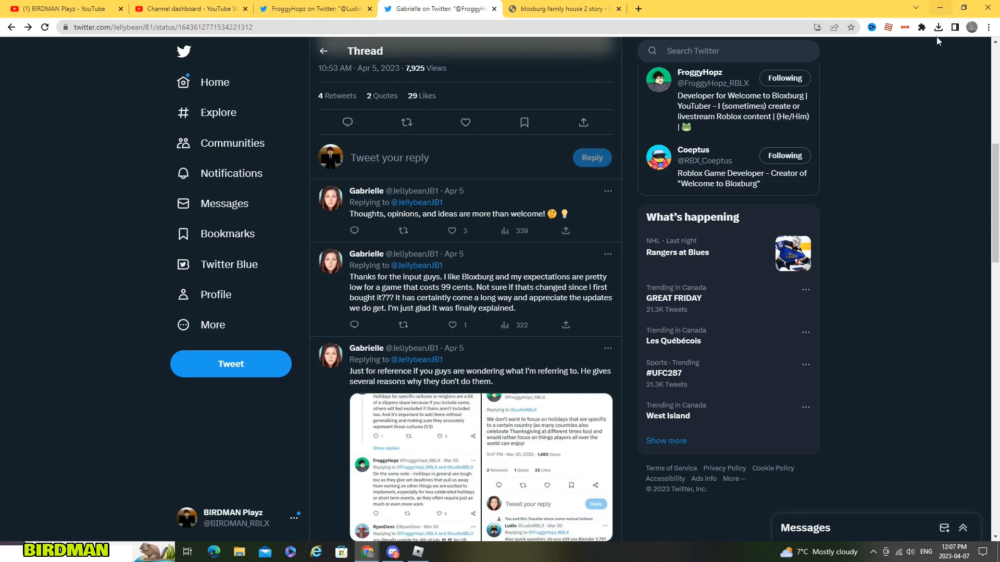
mouse_move(884, 73)
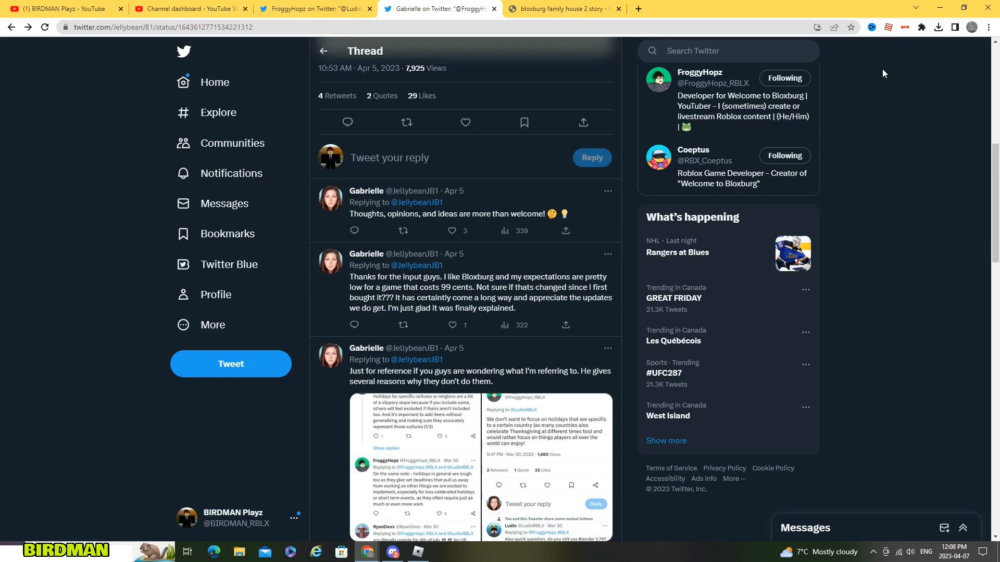
mouse_move(904, 47)
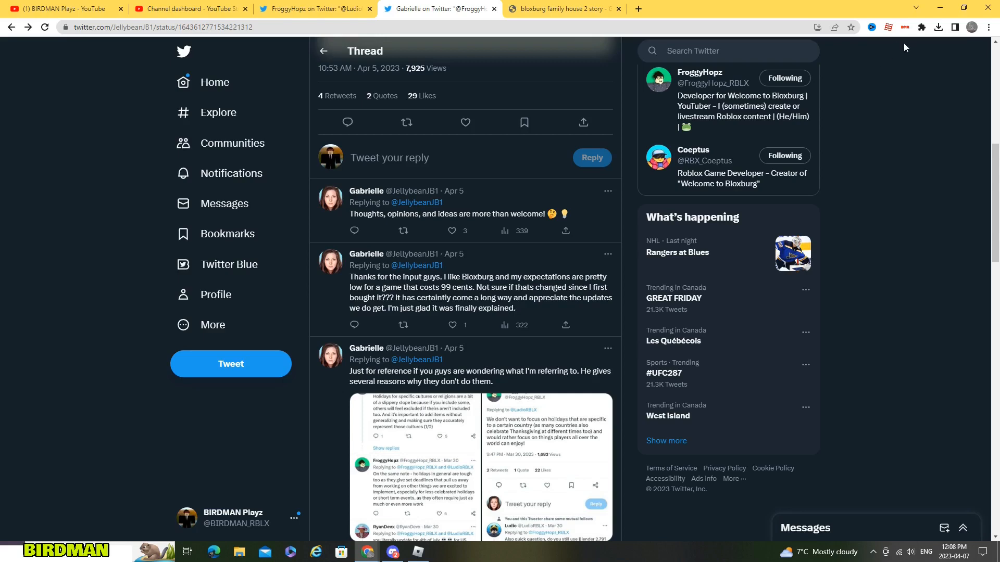
mouse_move(749, 5)
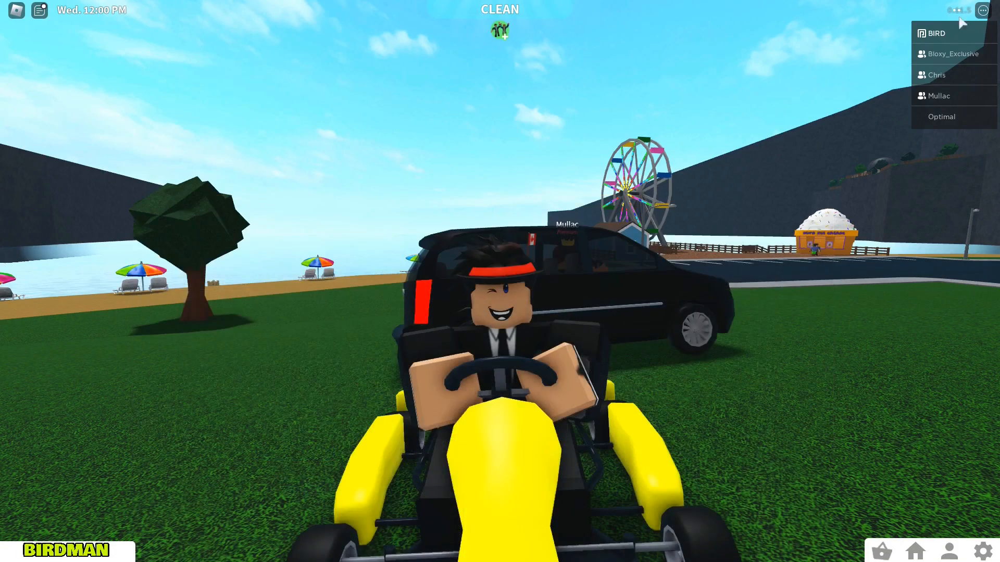
mouse_move(721, 321)
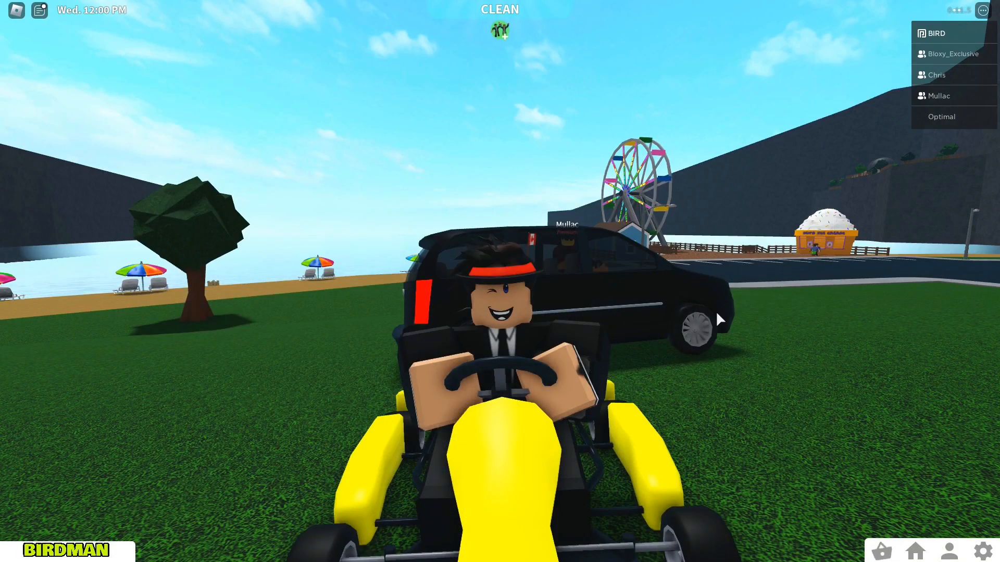